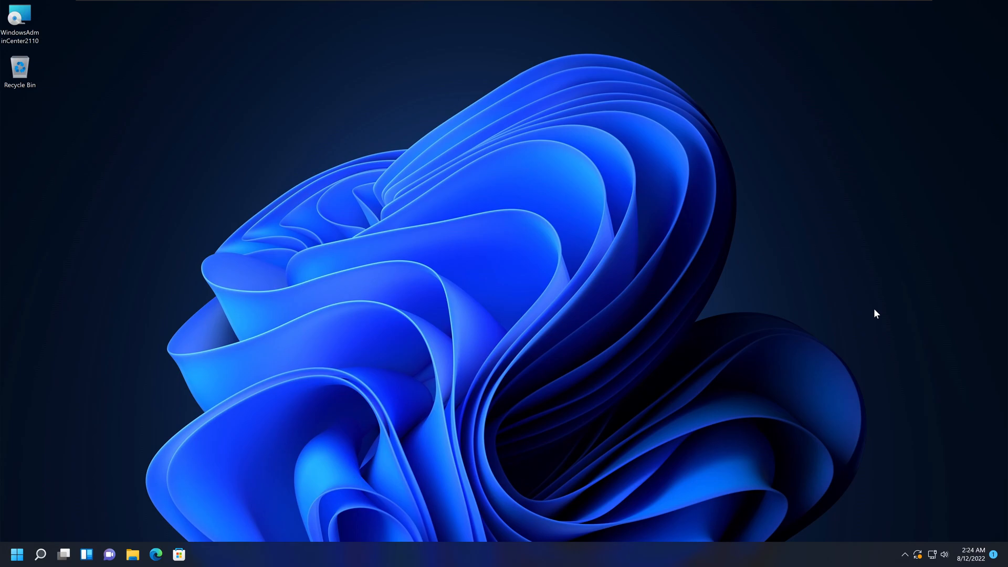
mouse_move(842, 315)
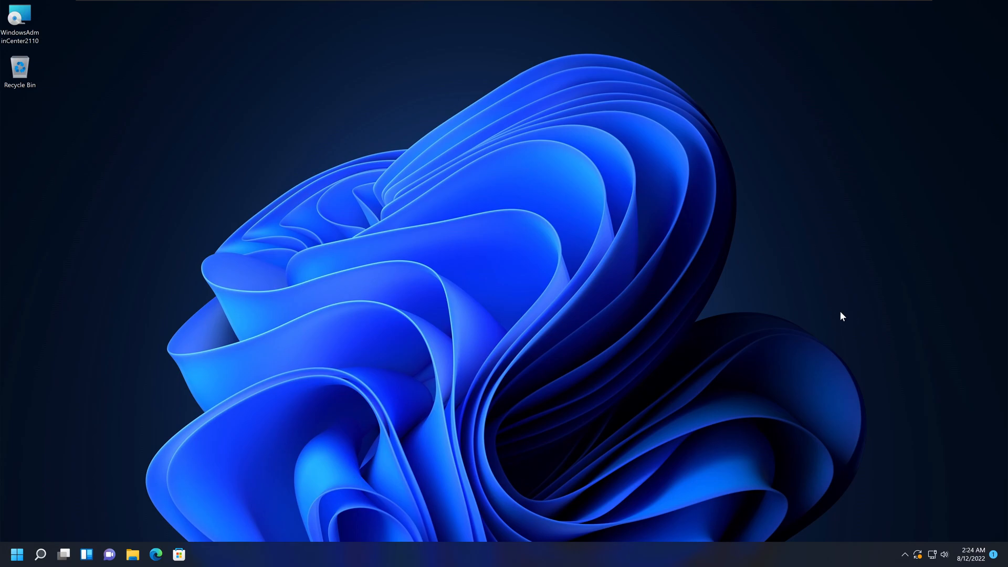
mouse_move(823, 288)
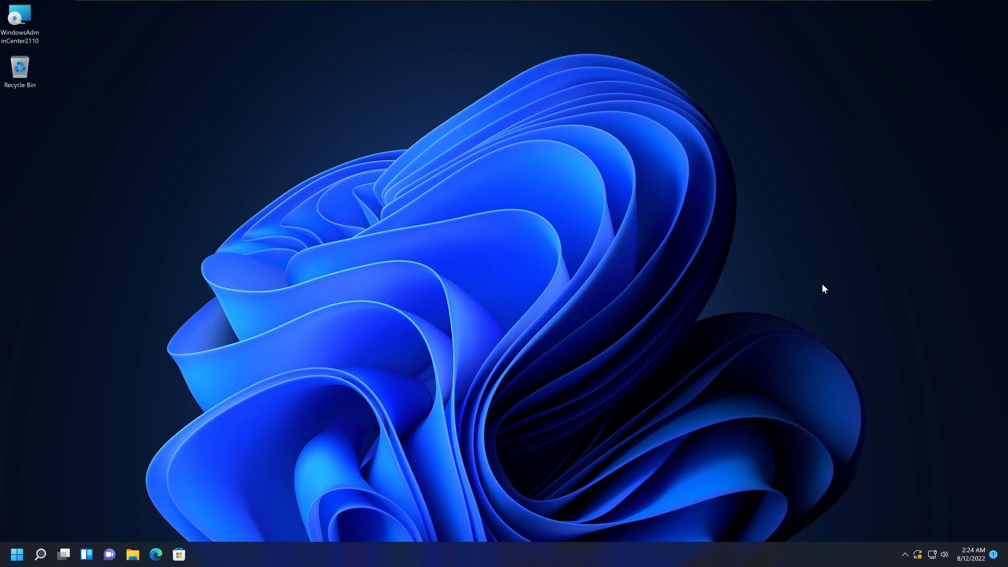
mouse_move(750, 317)
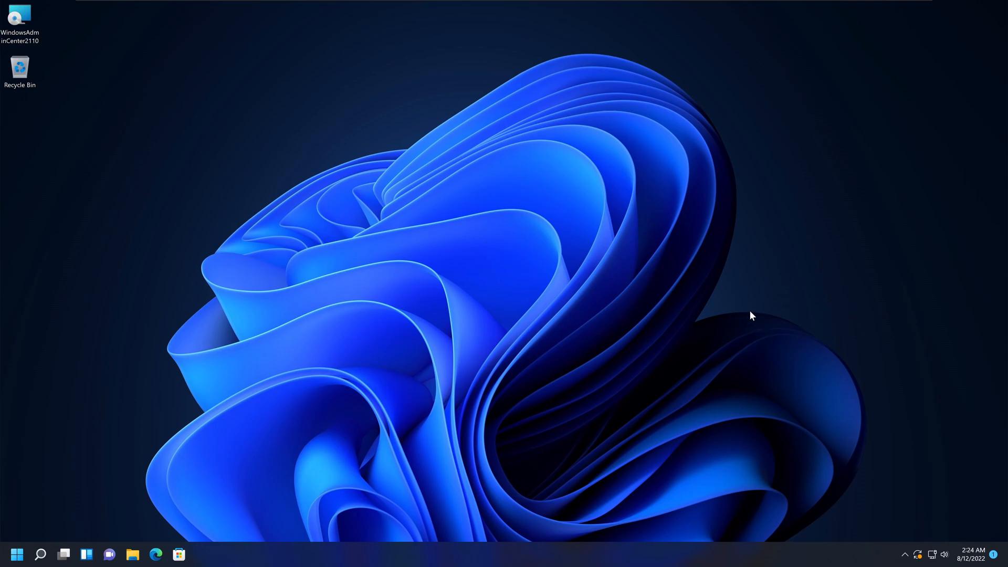
mouse_move(800, 341)
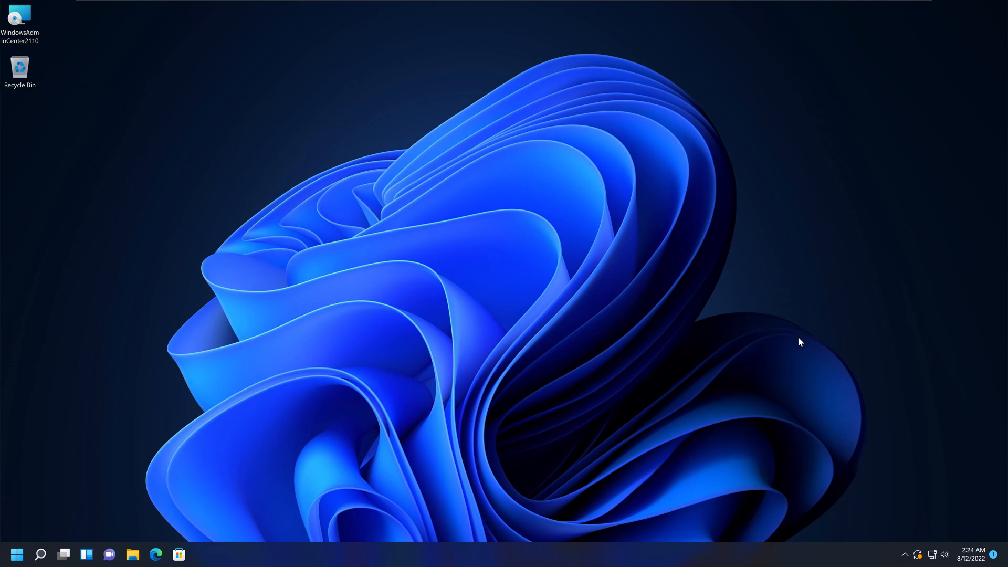
mouse_move(764, 279)
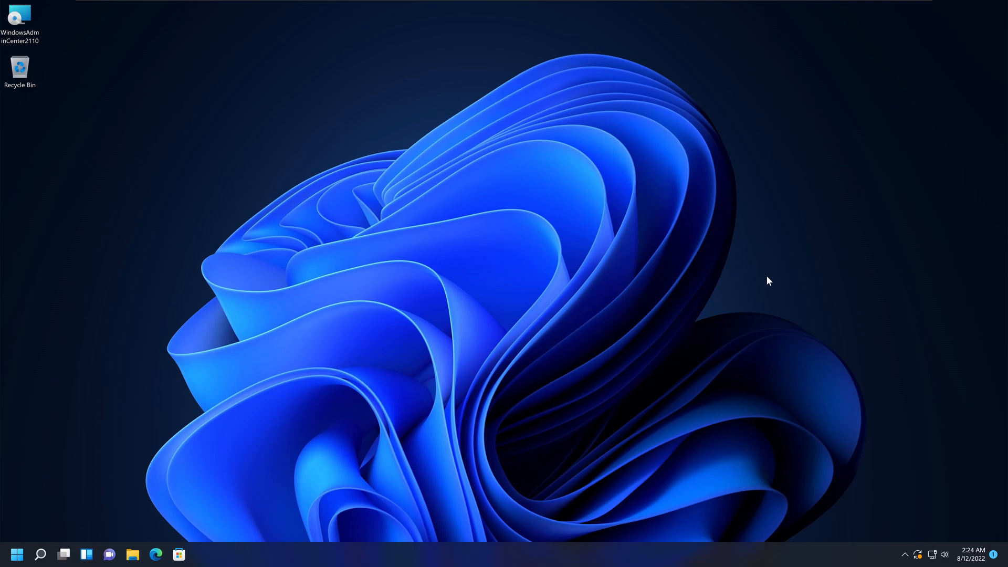
mouse_move(826, 310)
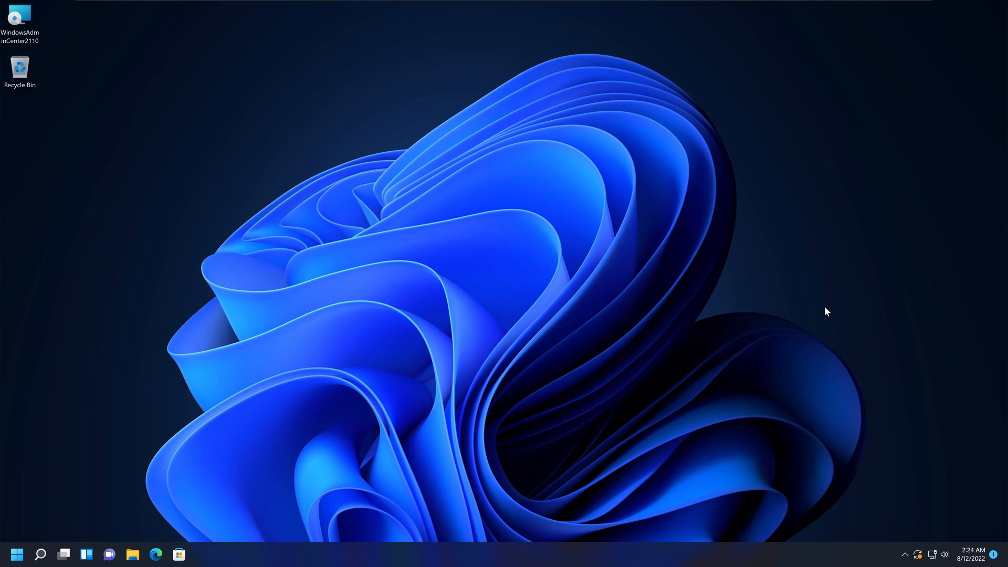
mouse_move(771, 293)
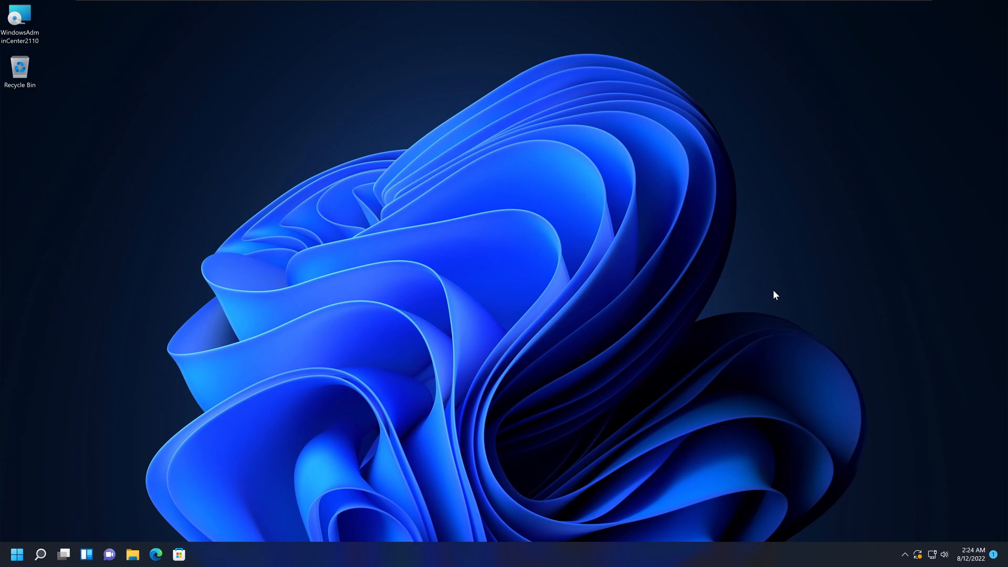
mouse_move(309, 417)
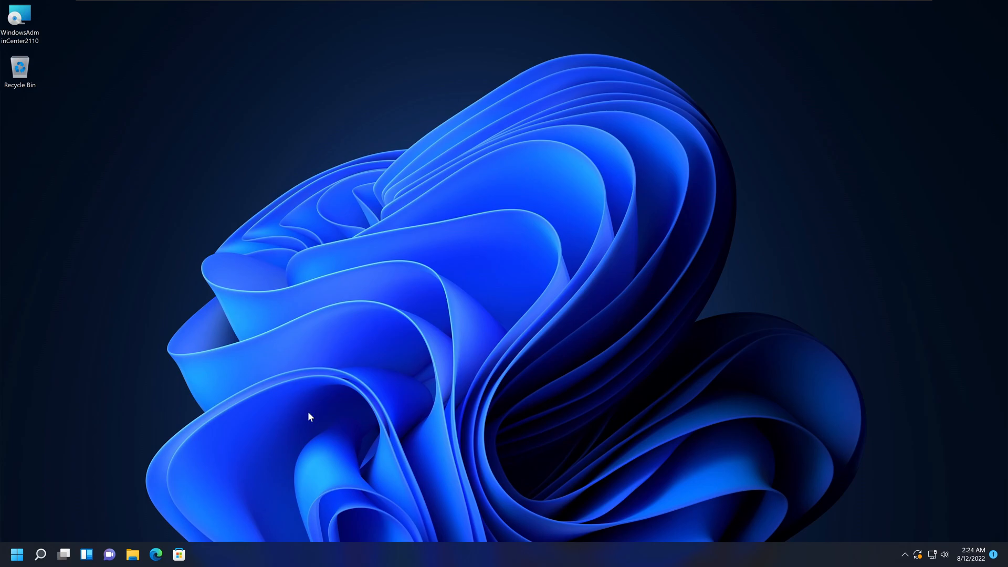
- Search the Start menu for 'de' and launch Device Manager from the best match
click(19, 555)
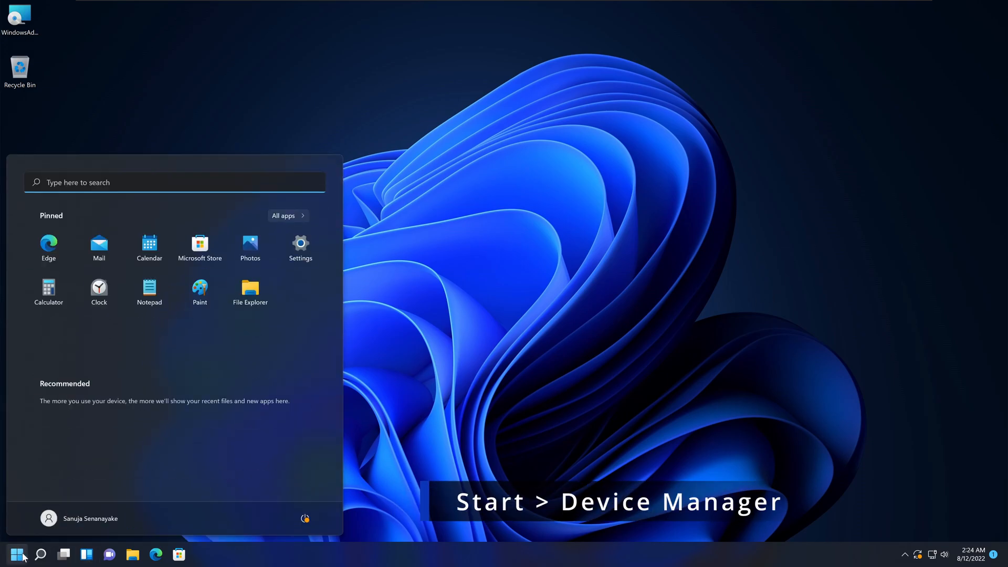
text(device manager)
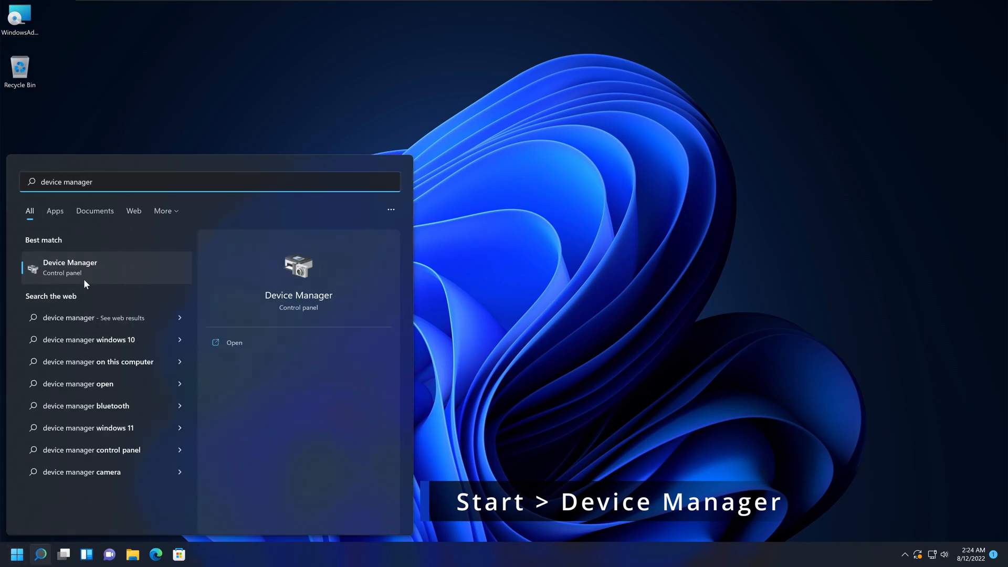
mouse_move(81, 267)
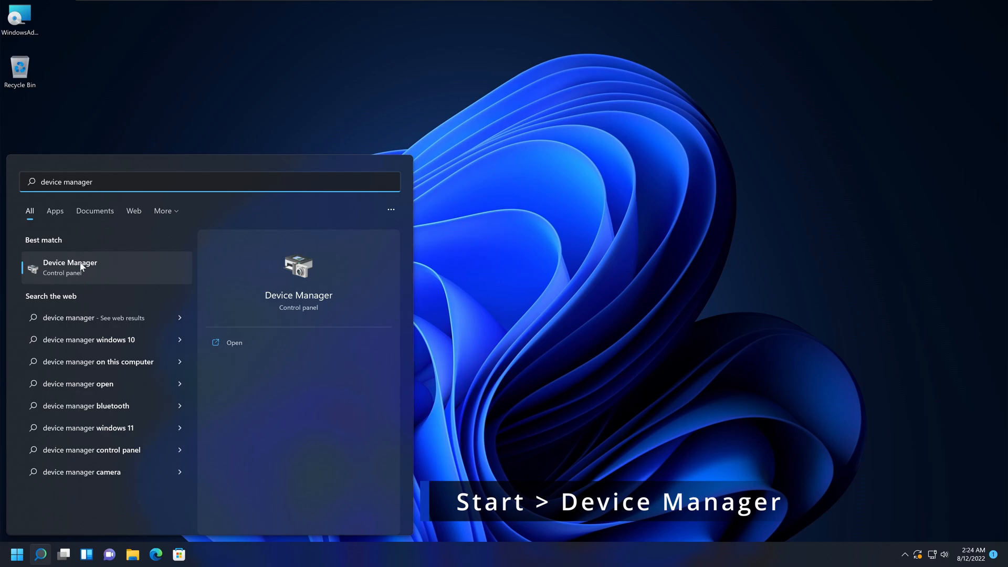
click(69, 268)
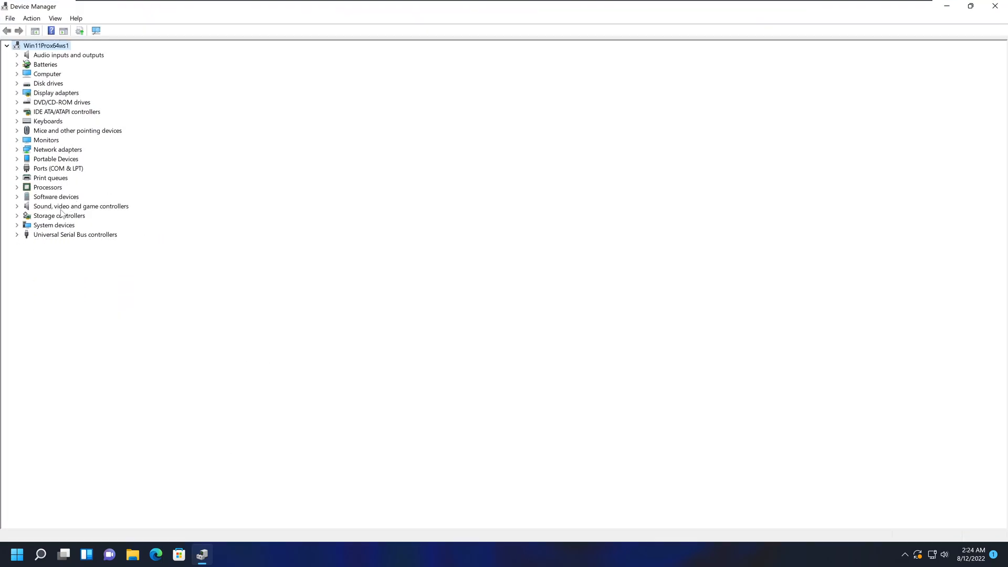
- Select the Computer entry and show the Action menu offering Scan for hardware changes
click(46, 74)
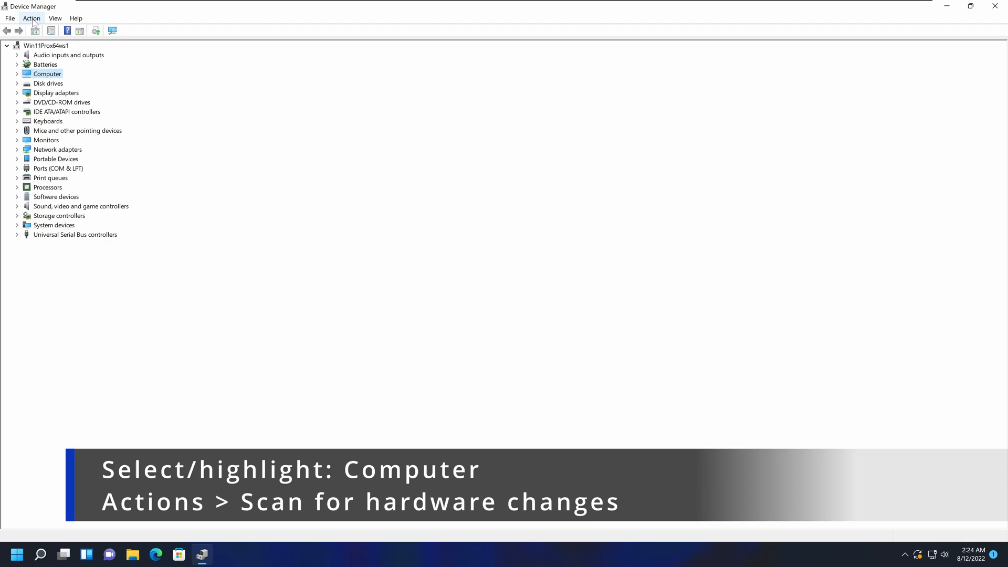
click(32, 19)
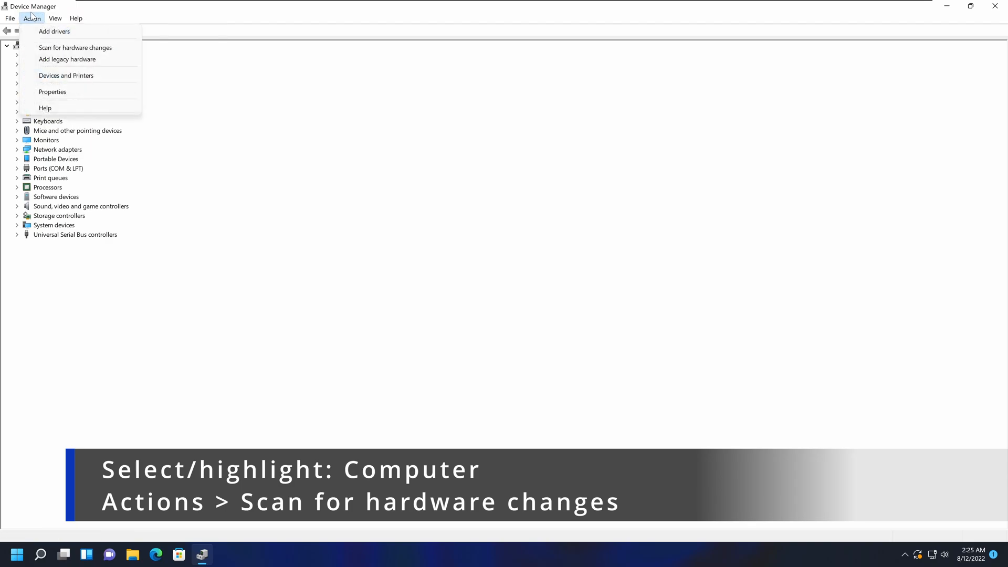
mouse_move(50, 50)
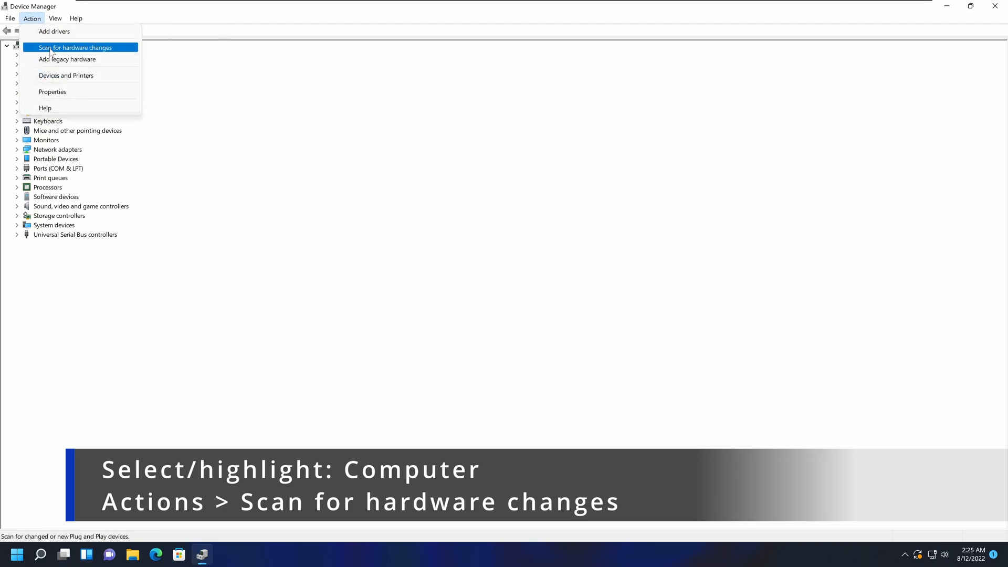
mouse_move(67, 59)
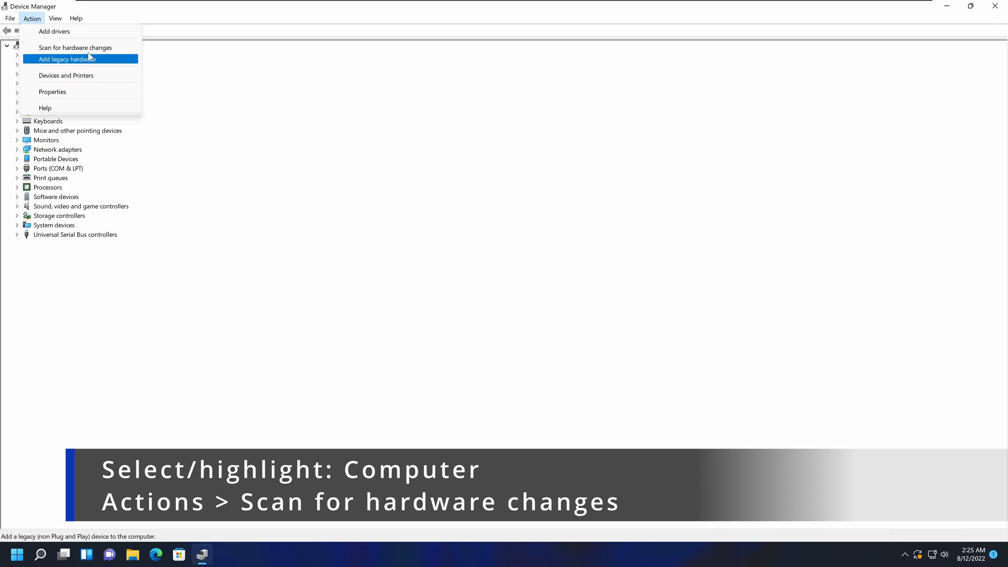
mouse_move(76, 48)
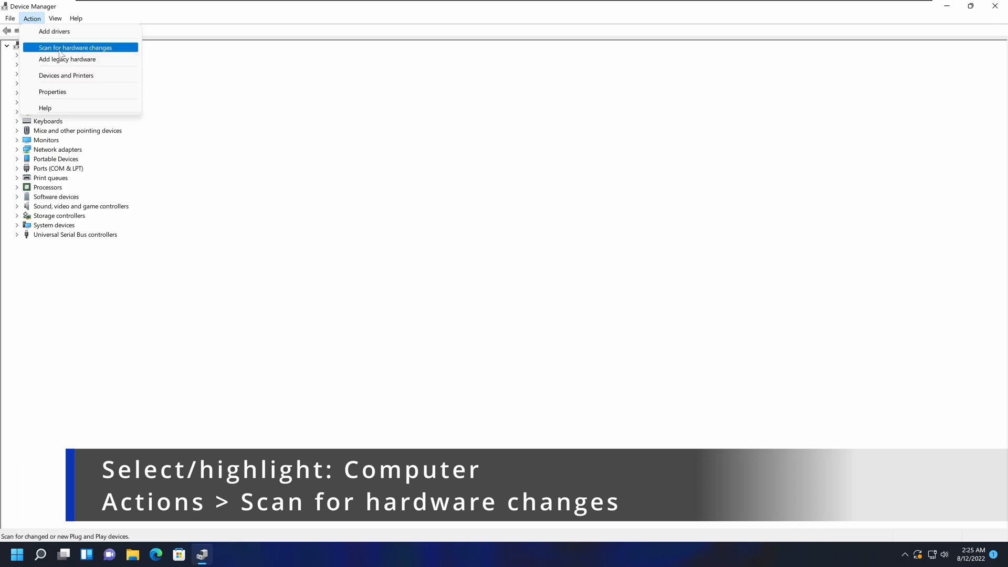
mouse_move(273, 93)
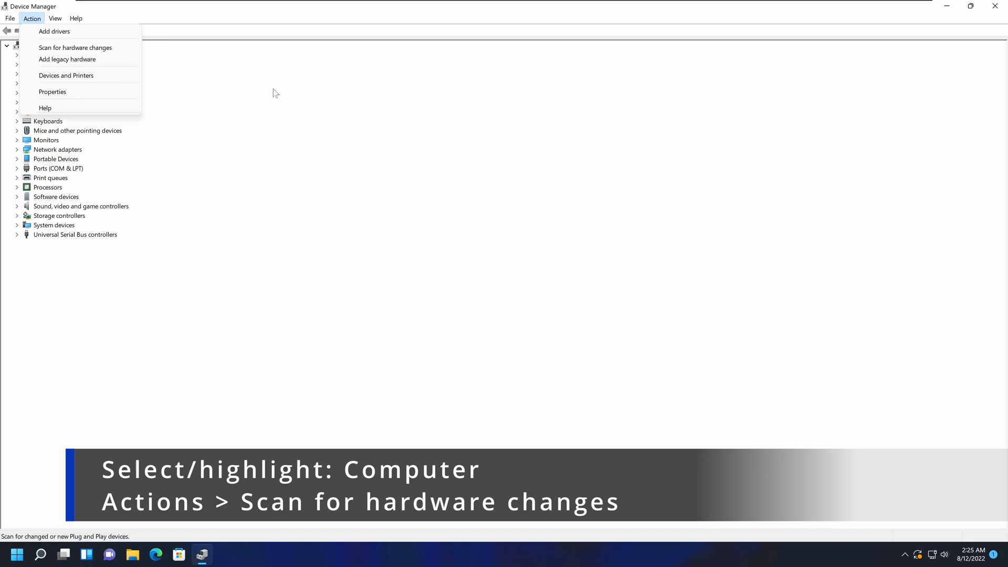
click(52, 19)
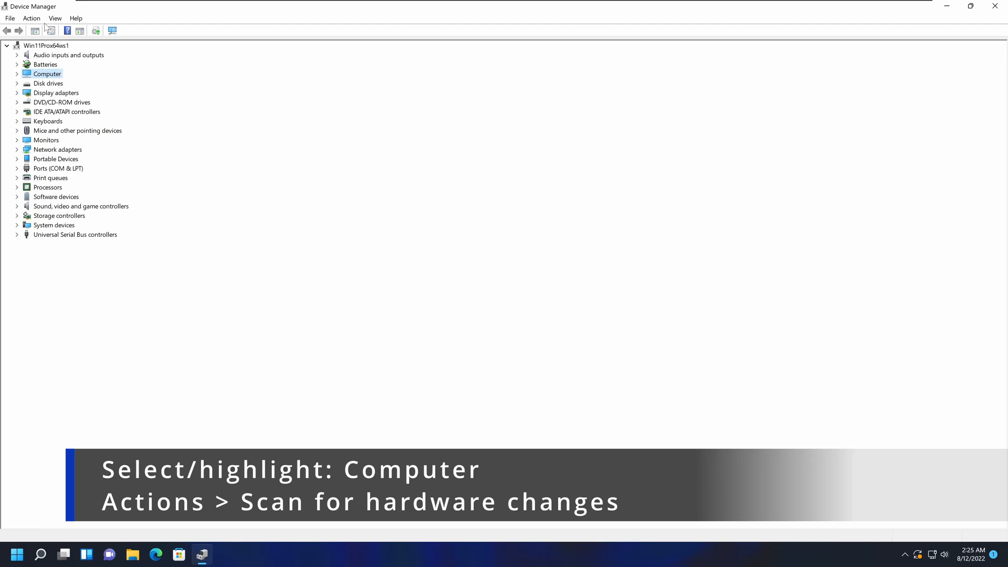
click(31, 19)
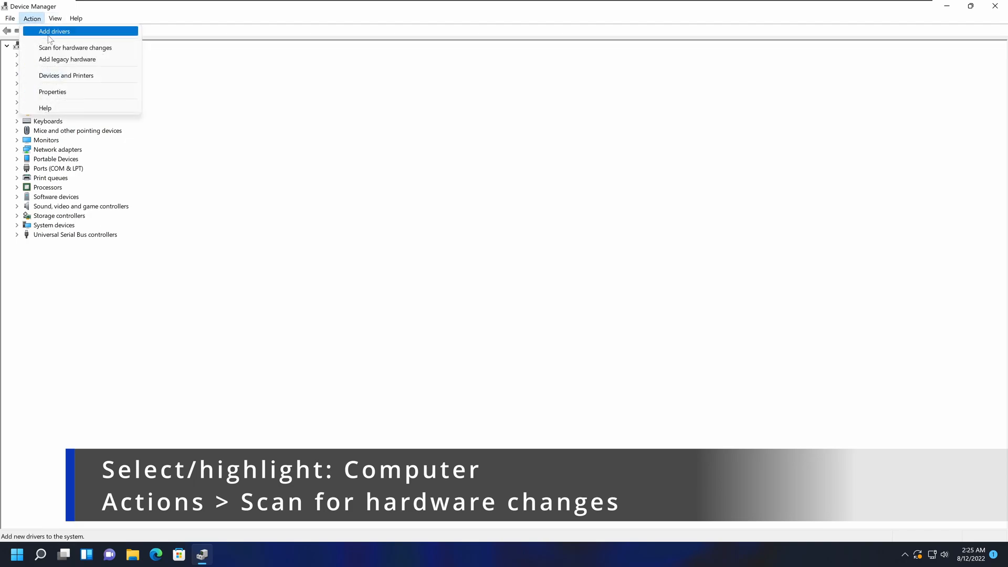
mouse_move(92, 49)
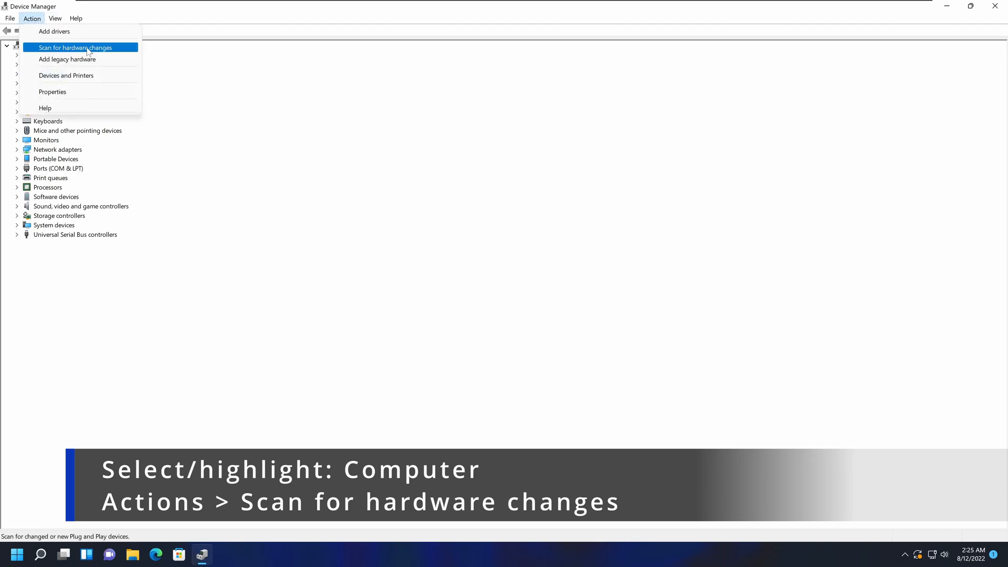
click(80, 48)
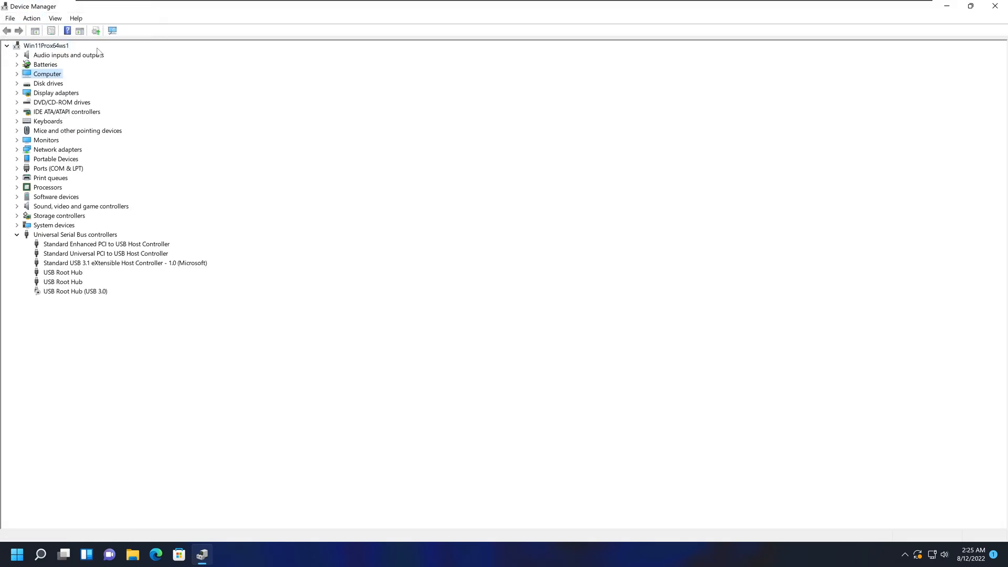
mouse_move(335, 209)
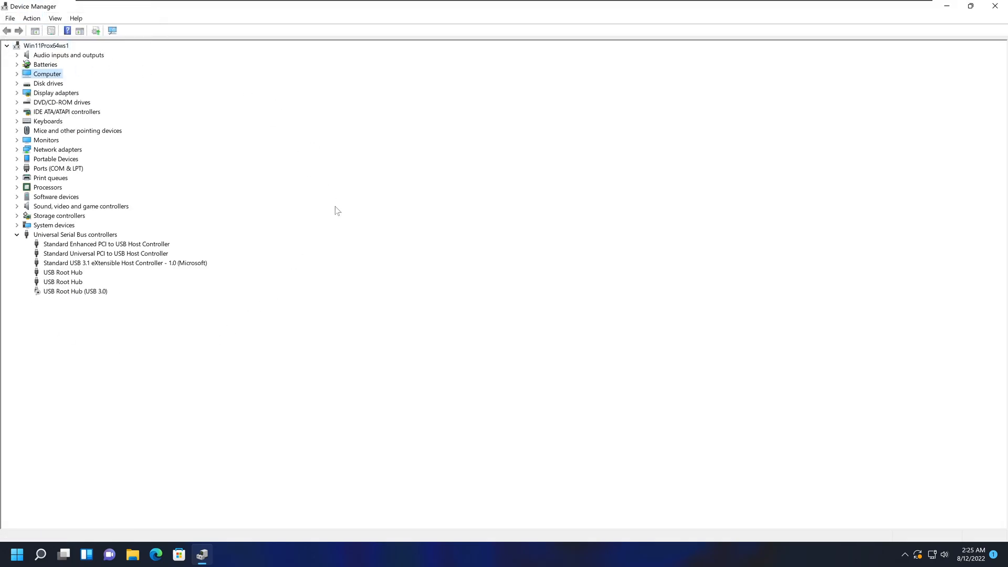
mouse_move(500, 339)
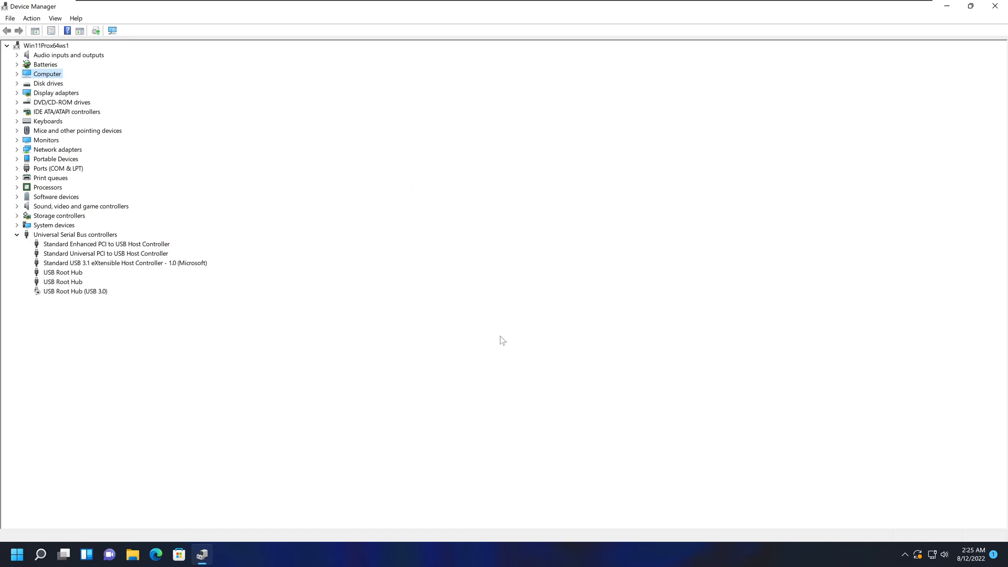
mouse_move(400, 366)
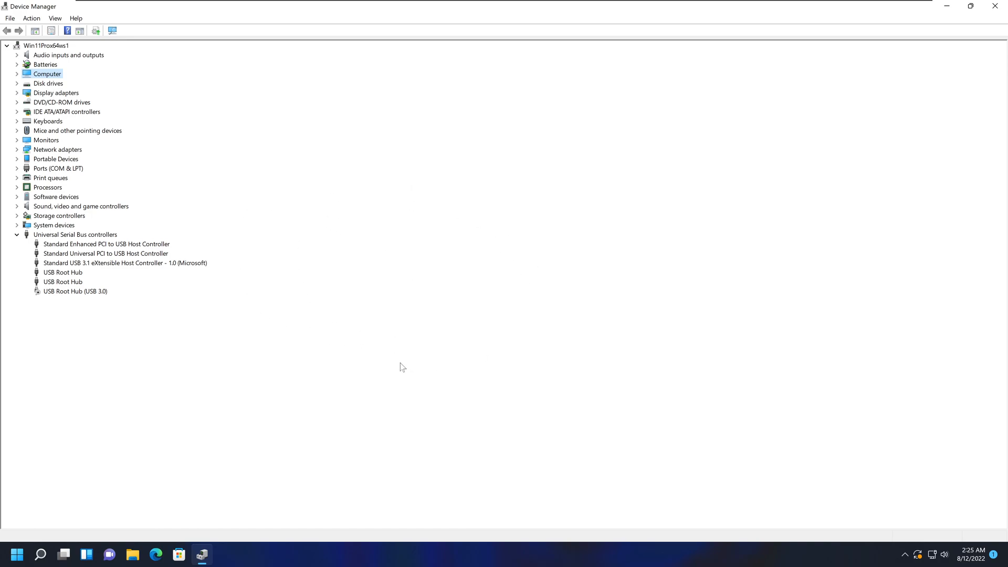
mouse_move(177, 149)
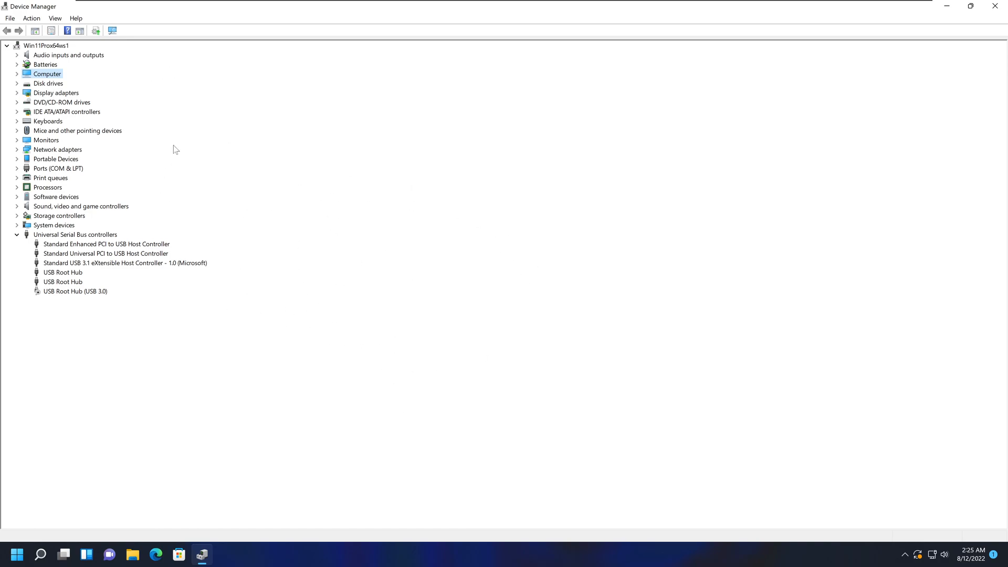
mouse_move(333, 306)
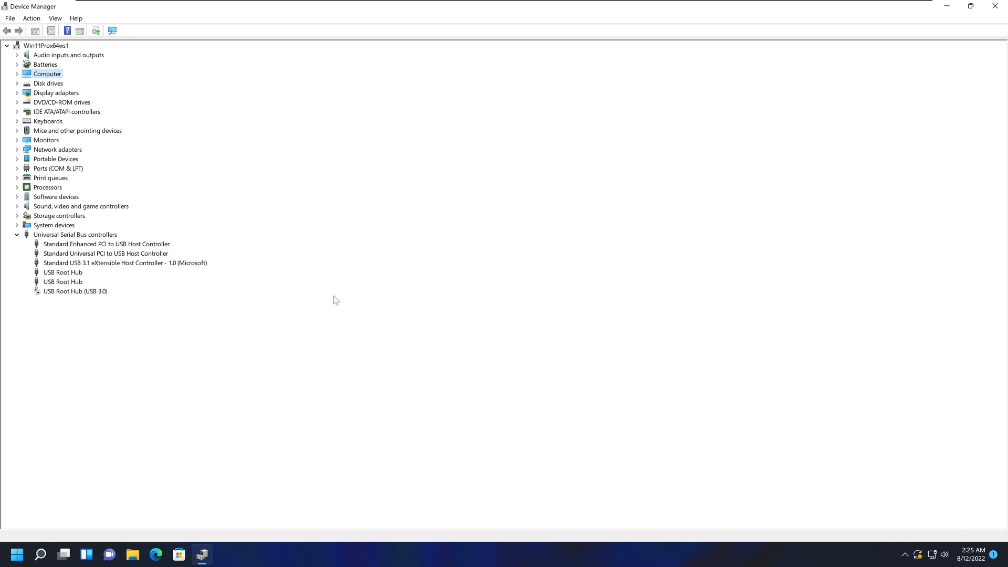
mouse_move(282, 266)
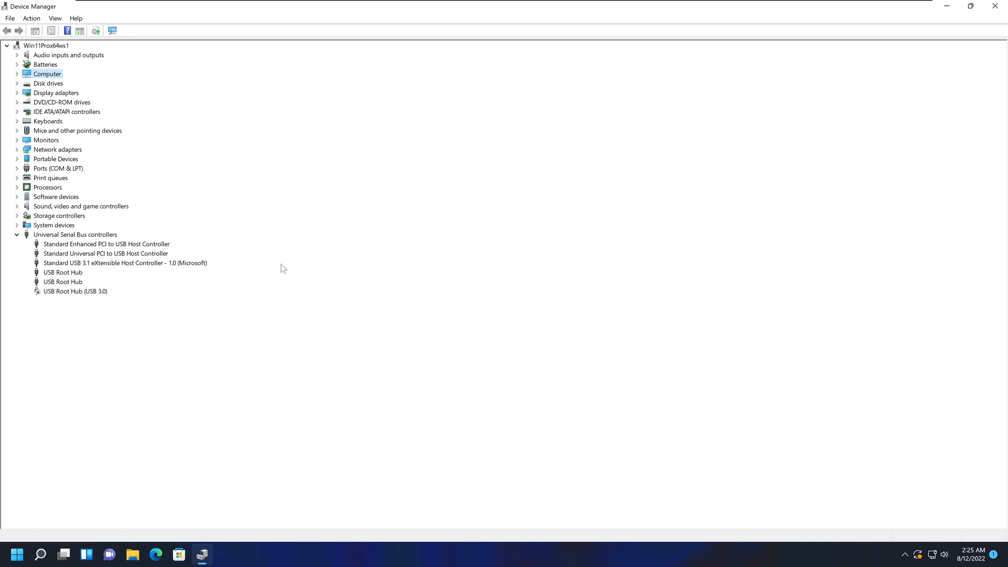
mouse_move(390, 212)
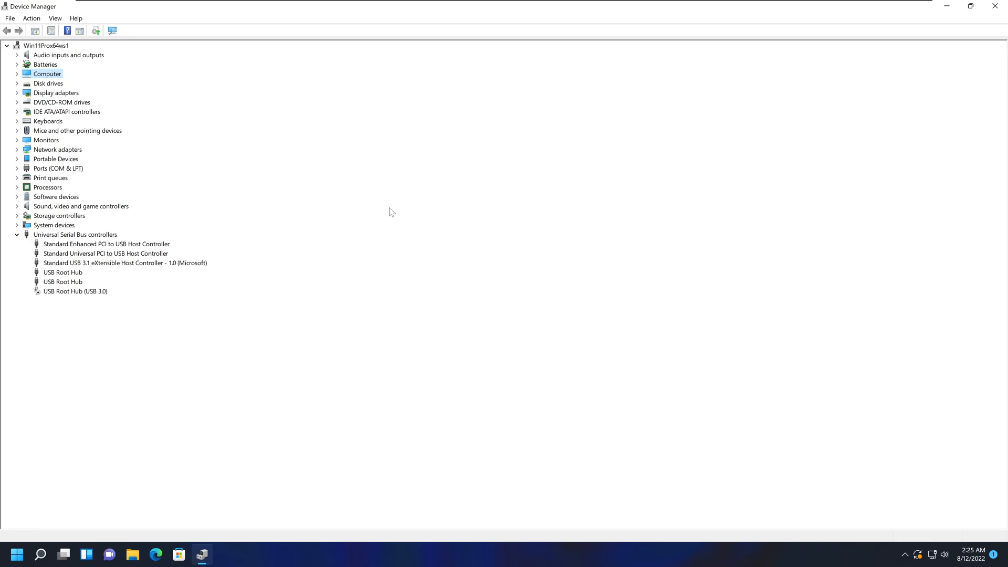
mouse_move(347, 235)
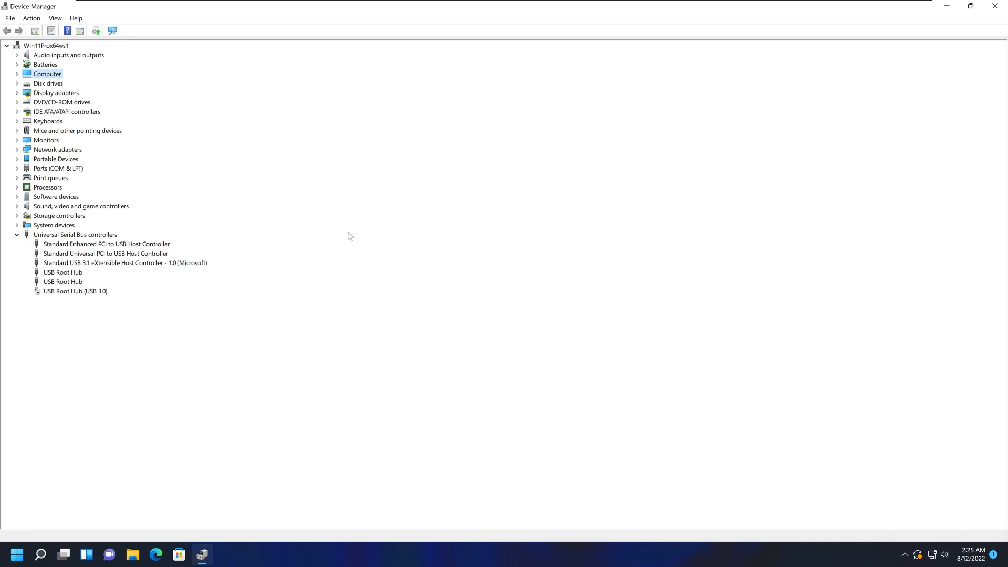
mouse_move(336, 351)
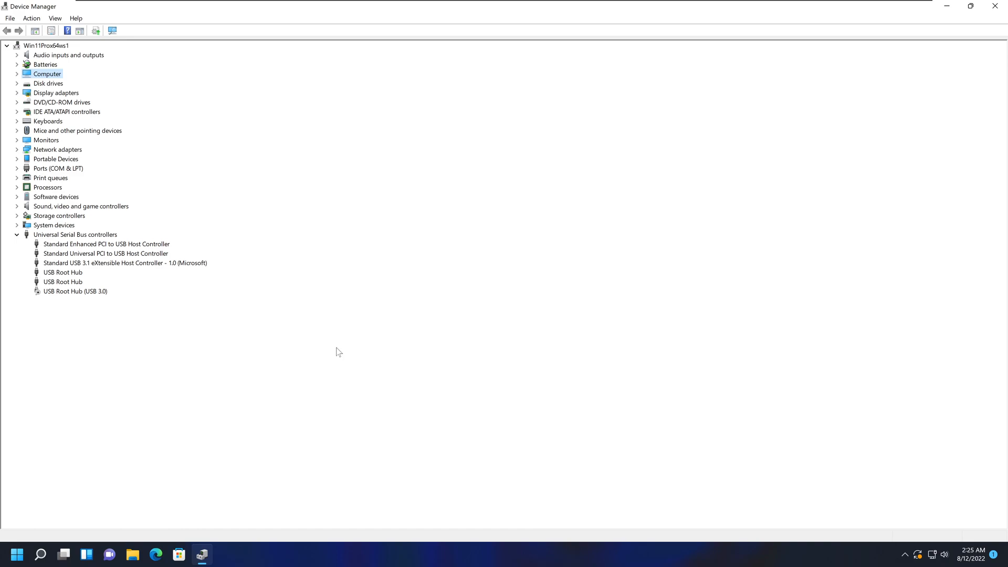
mouse_move(300, 267)
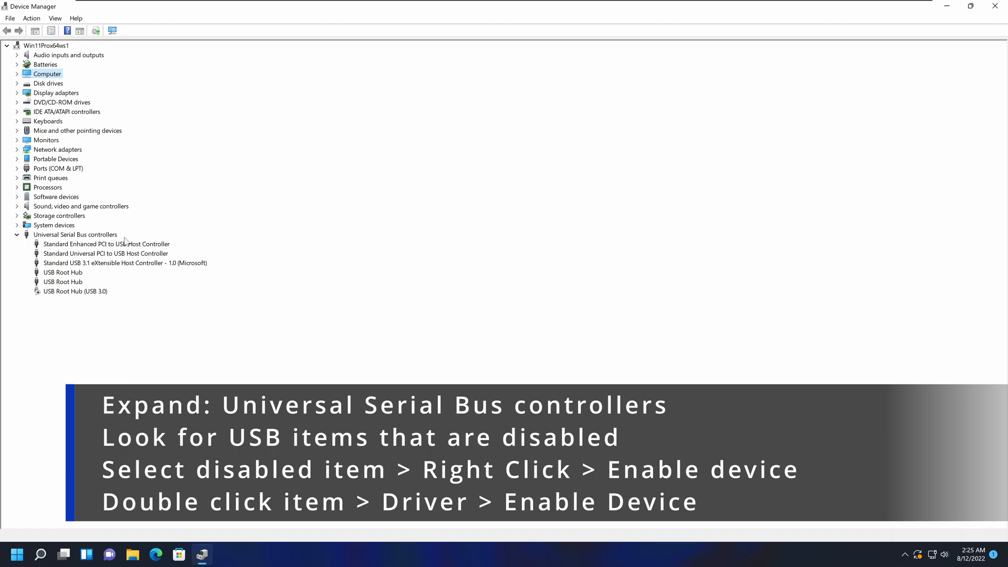
click(75, 234)
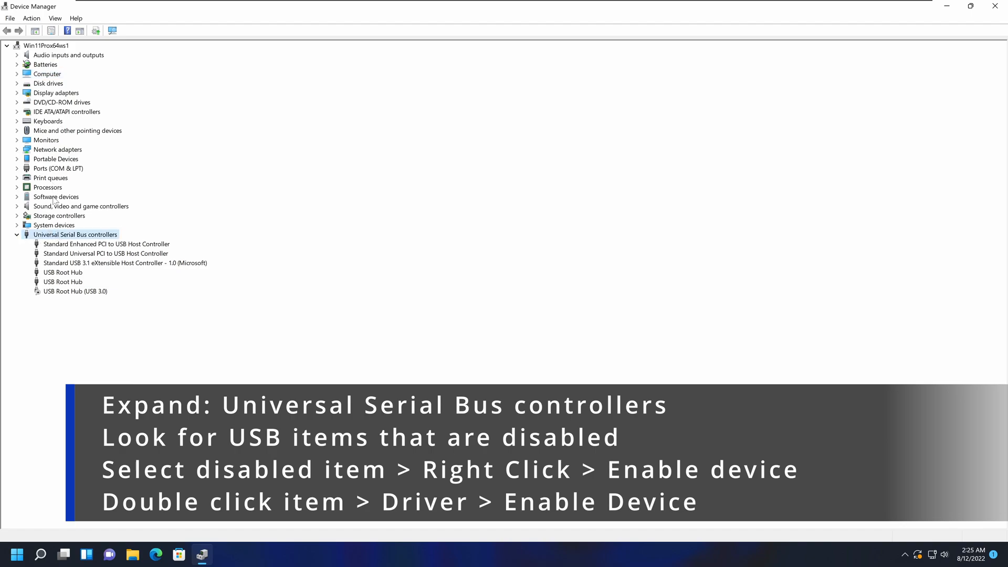
mouse_move(73, 199)
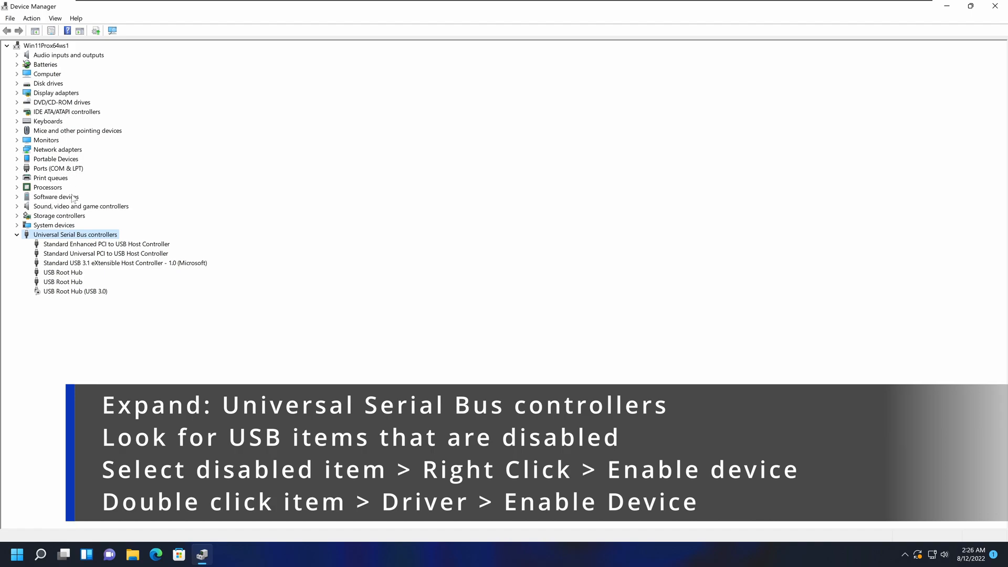
mouse_move(28, 318)
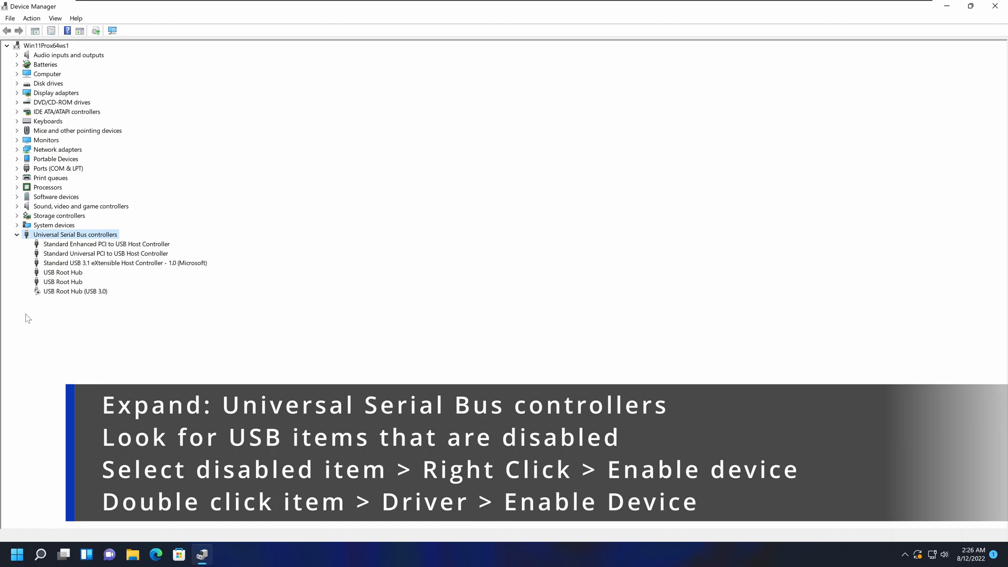
mouse_move(79, 409)
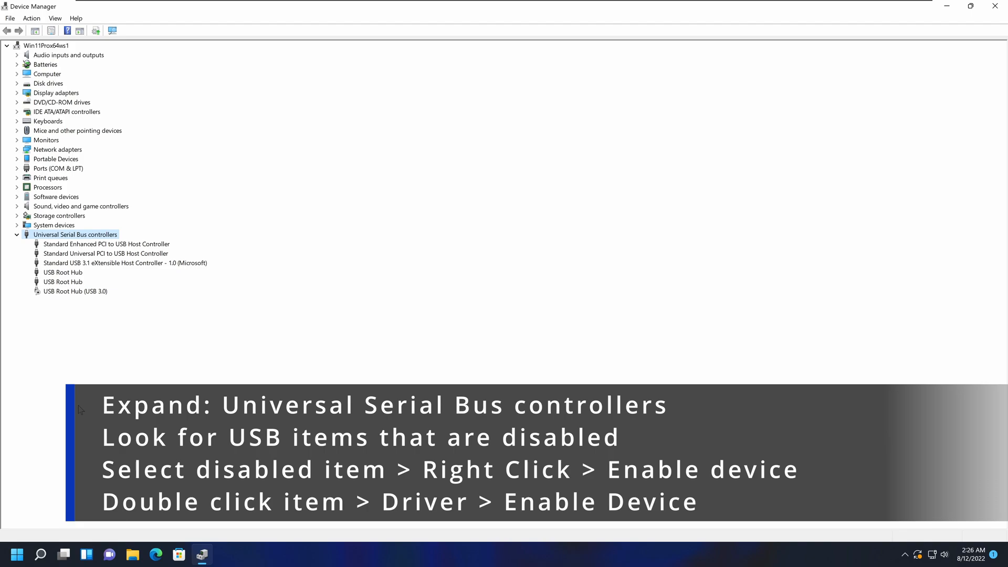
click(17, 234)
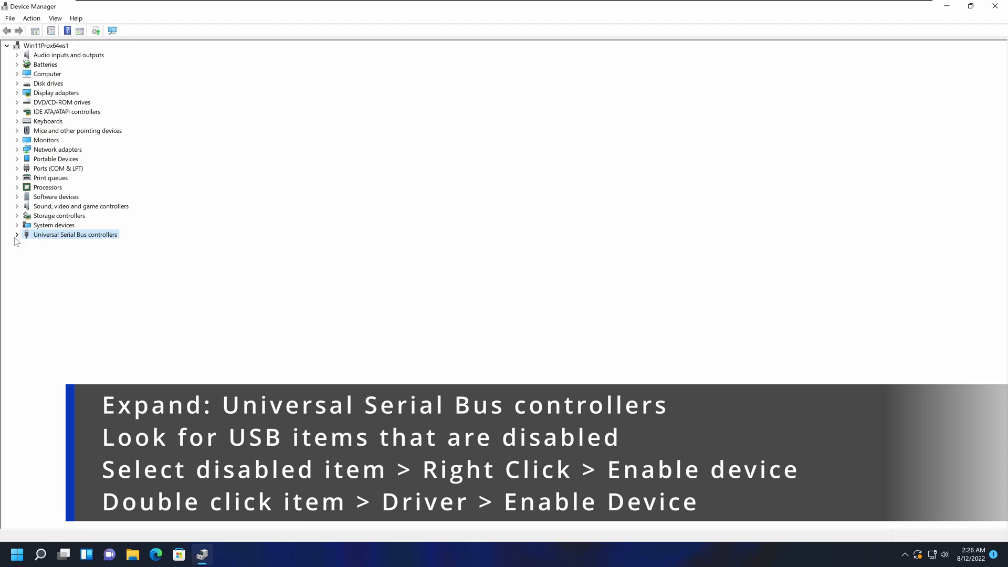
click(17, 234)
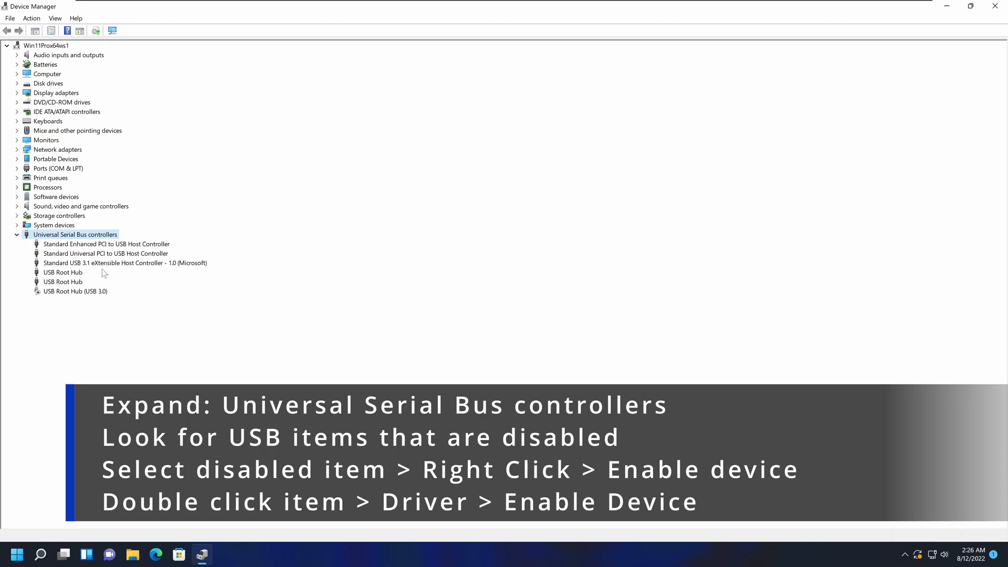
mouse_move(227, 311)
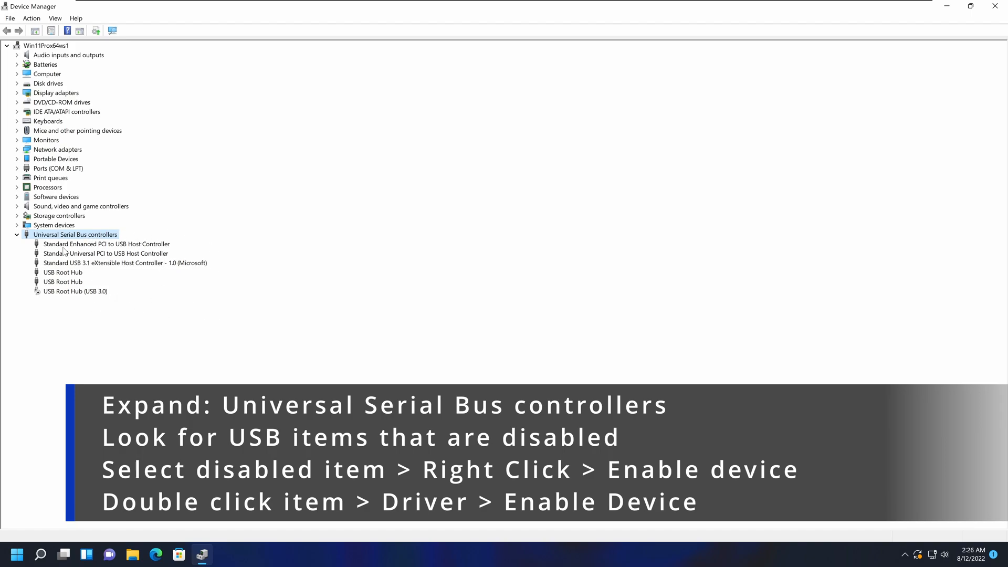
mouse_move(128, 356)
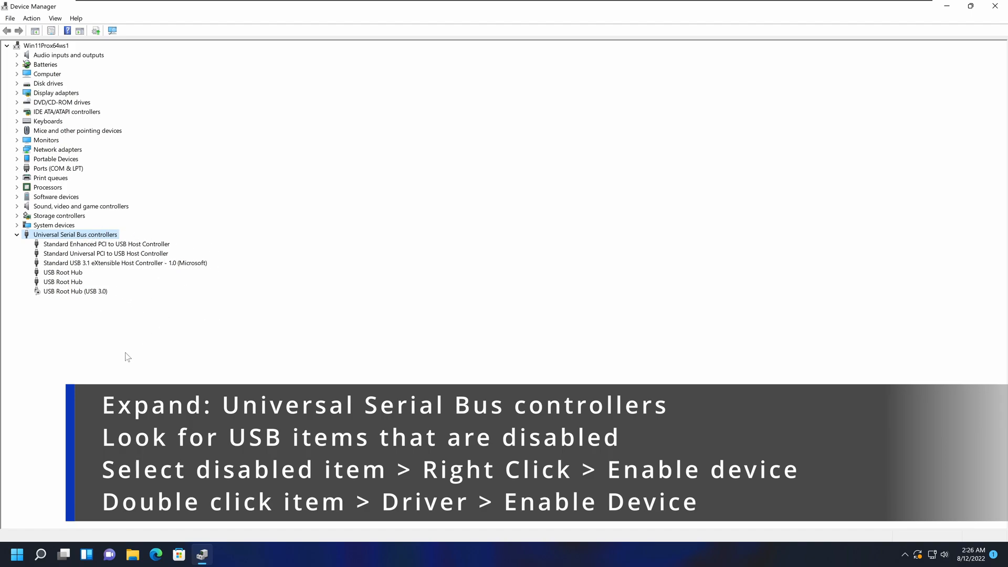
mouse_move(204, 427)
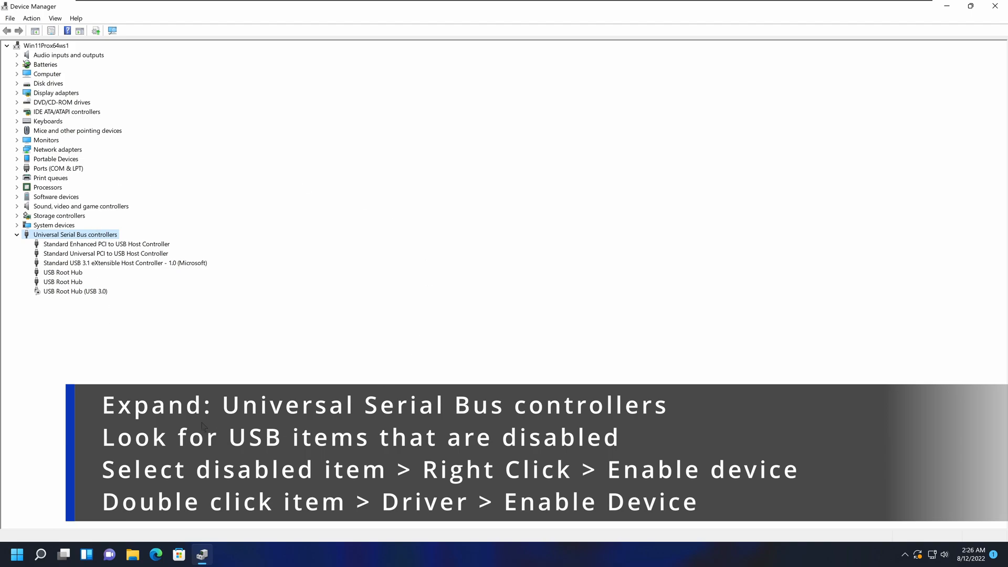
mouse_move(58, 302)
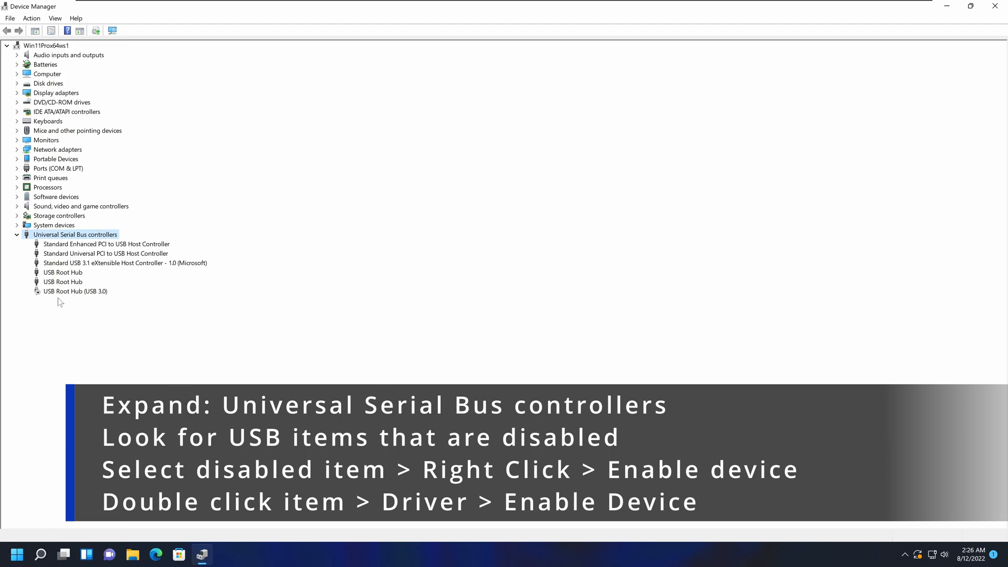
- Show the context menu of the disabled USB Root Hub (USB 3.0) under USB controllers
click(75, 291)
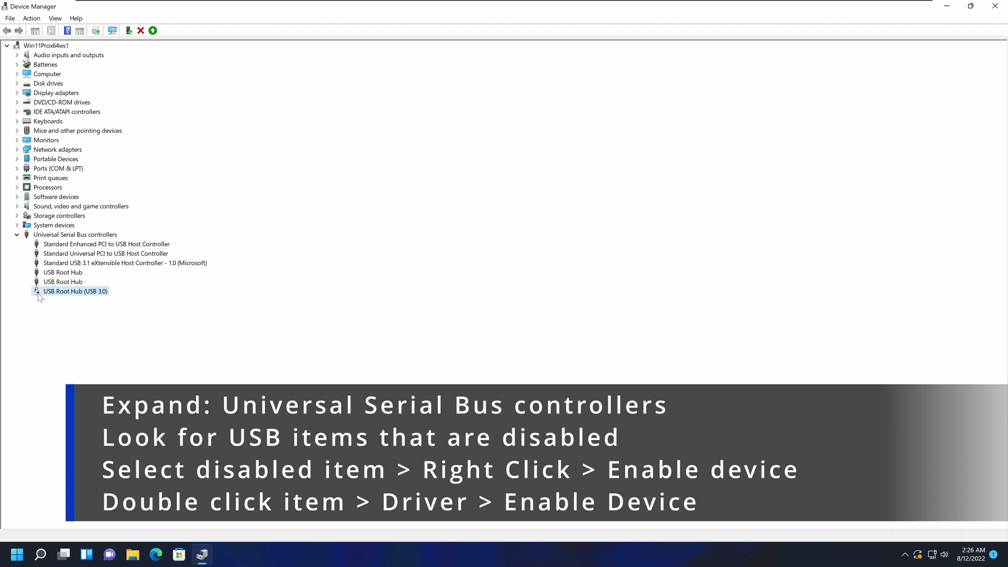
mouse_move(56, 298)
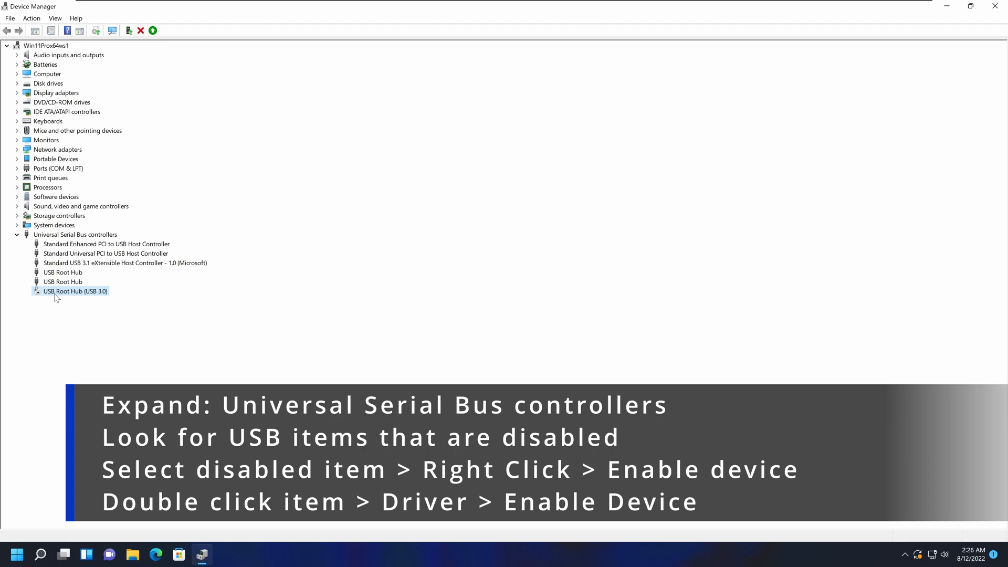
mouse_move(148, 289)
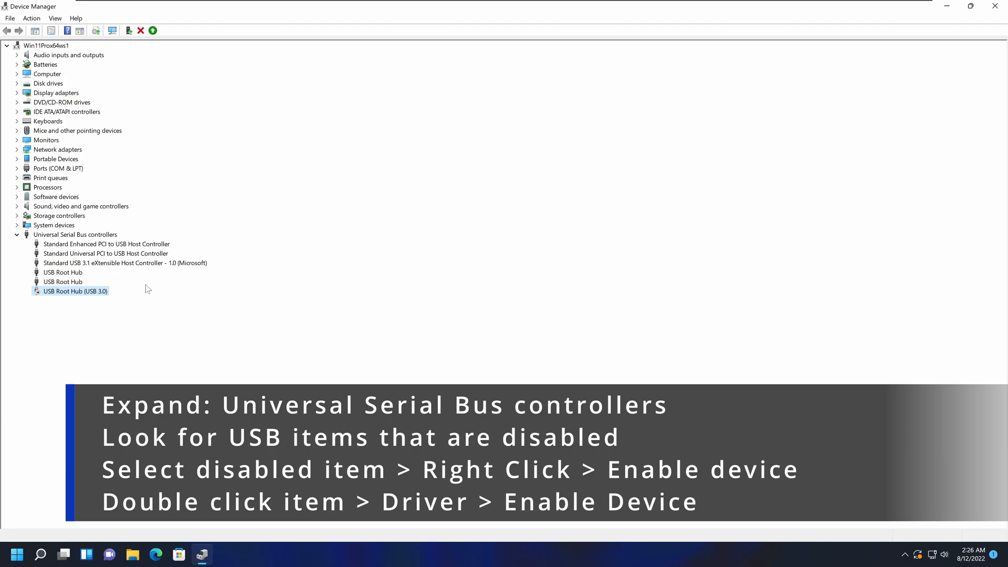
mouse_move(96, 321)
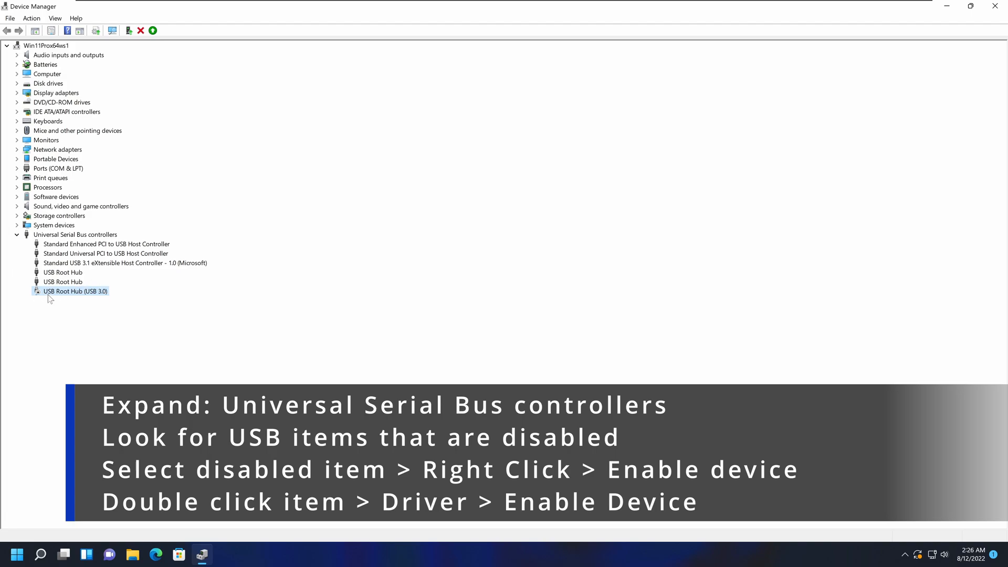
mouse_move(61, 299)
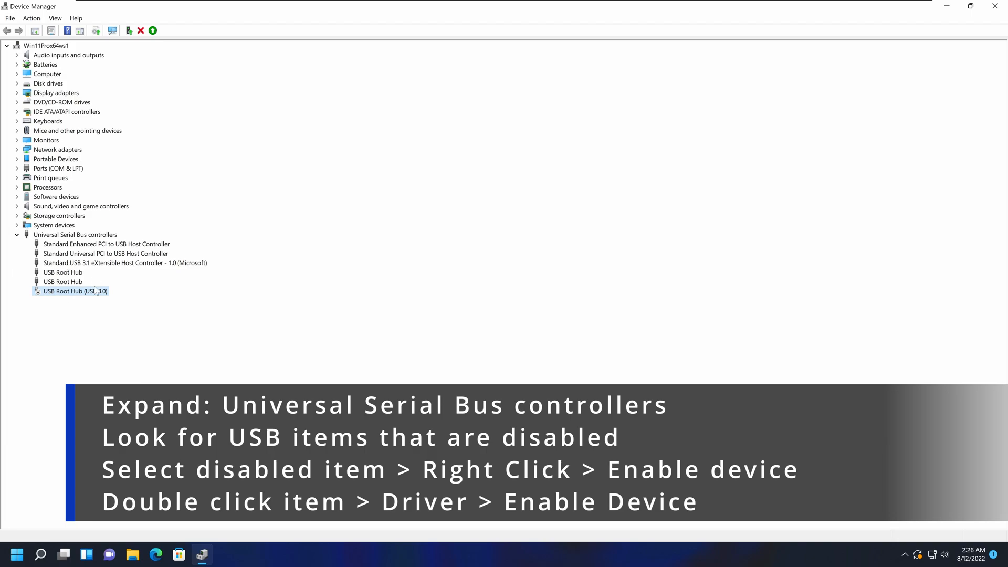
mouse_move(74, 296)
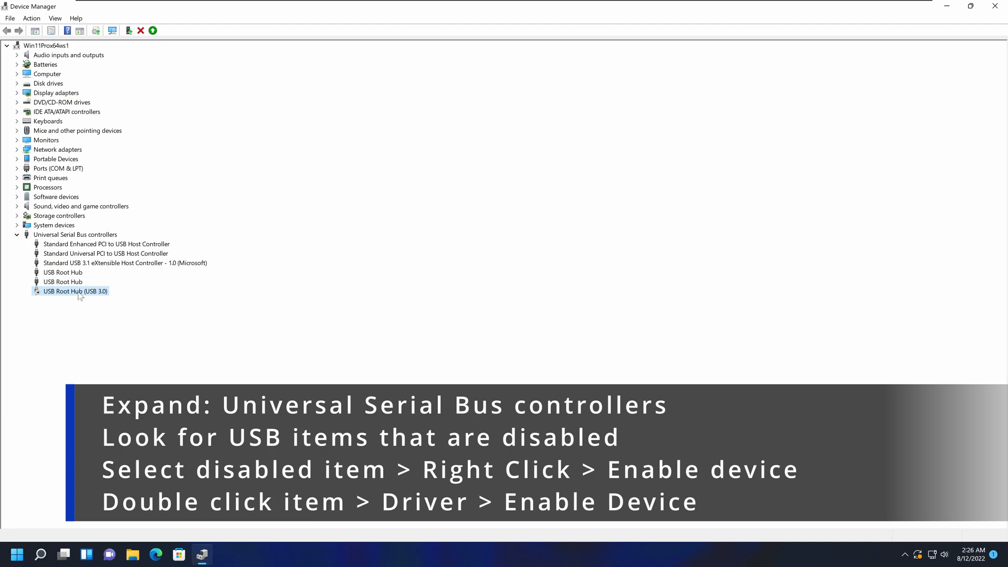
mouse_move(102, 304)
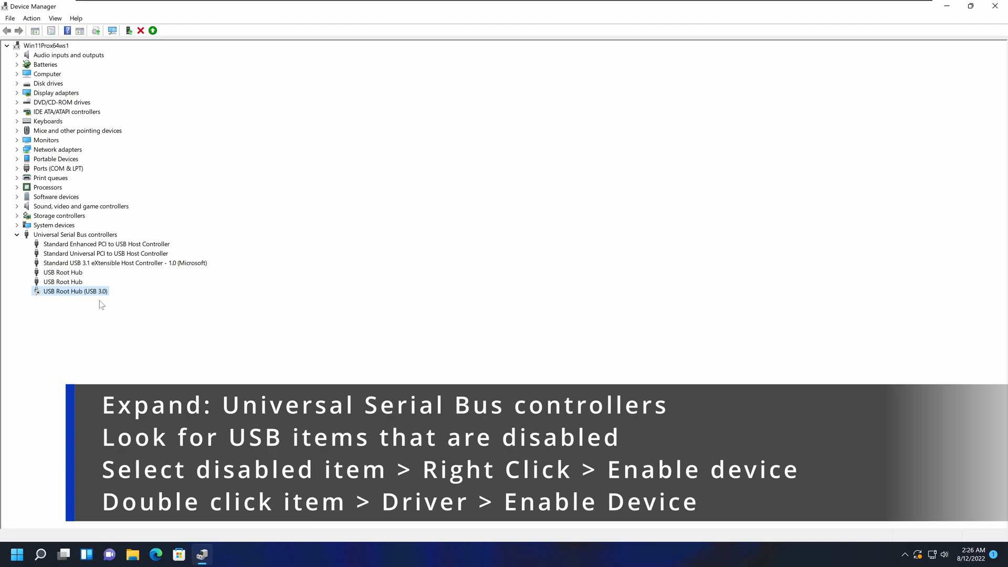
mouse_move(71, 295)
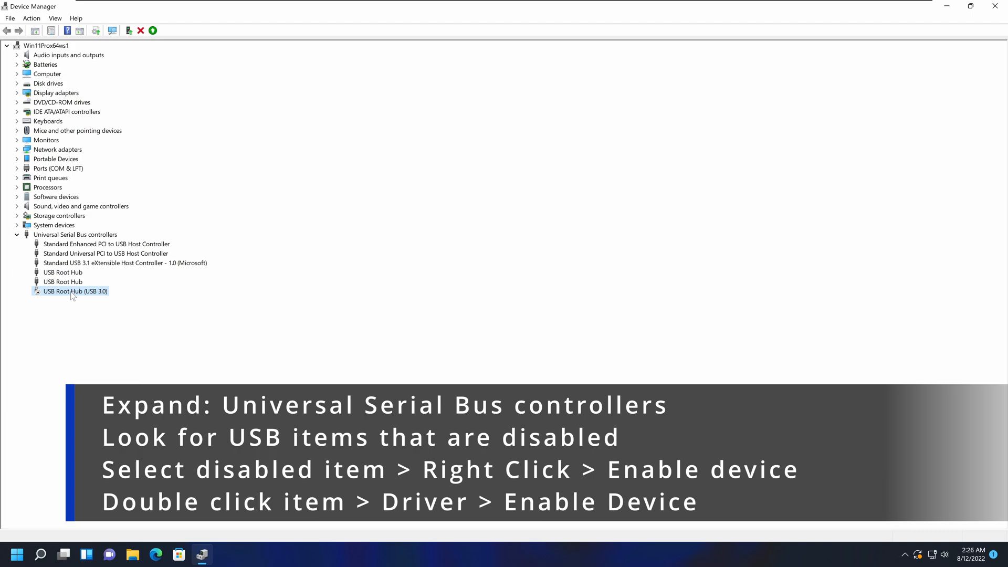
right_click(72, 291)
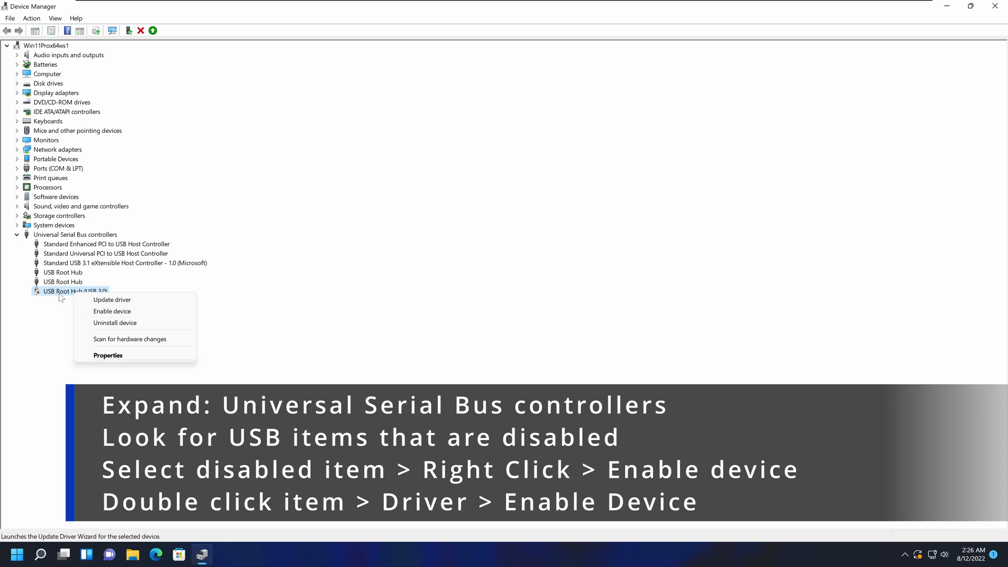
- Enable the USB Root Hub (USB 3.0) from its Driver properties and confirm with OK
click(107, 355)
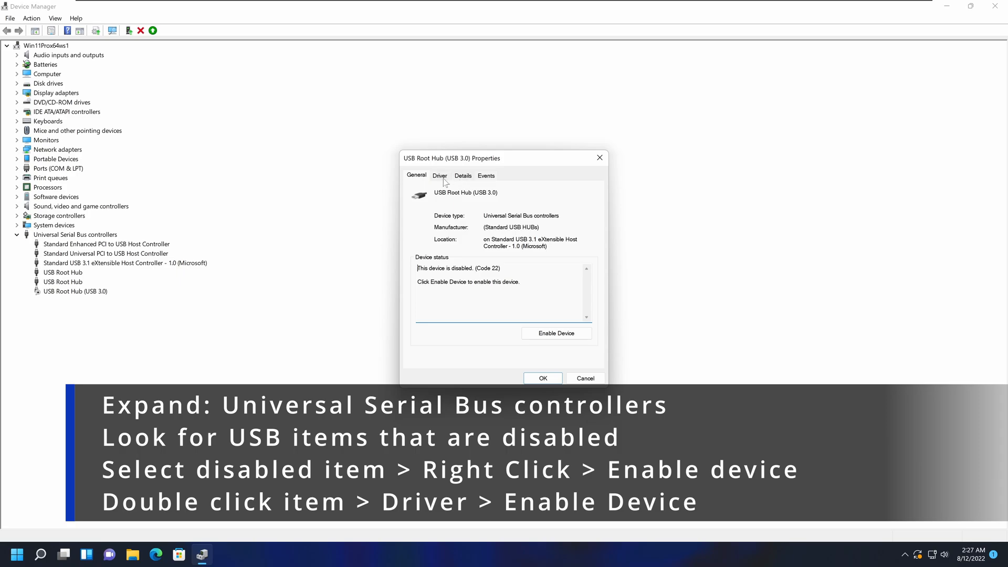
click(439, 175)
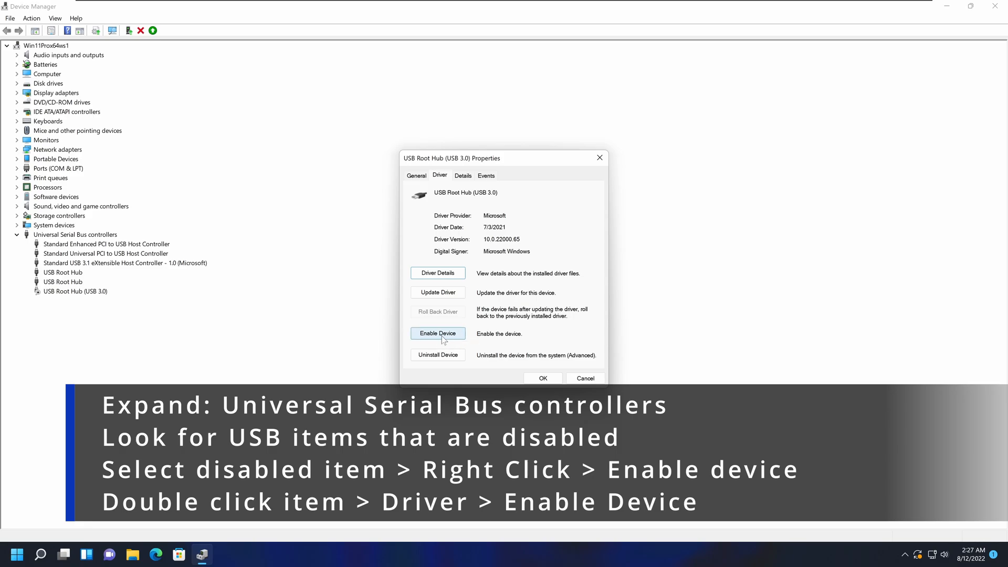
click(438, 334)
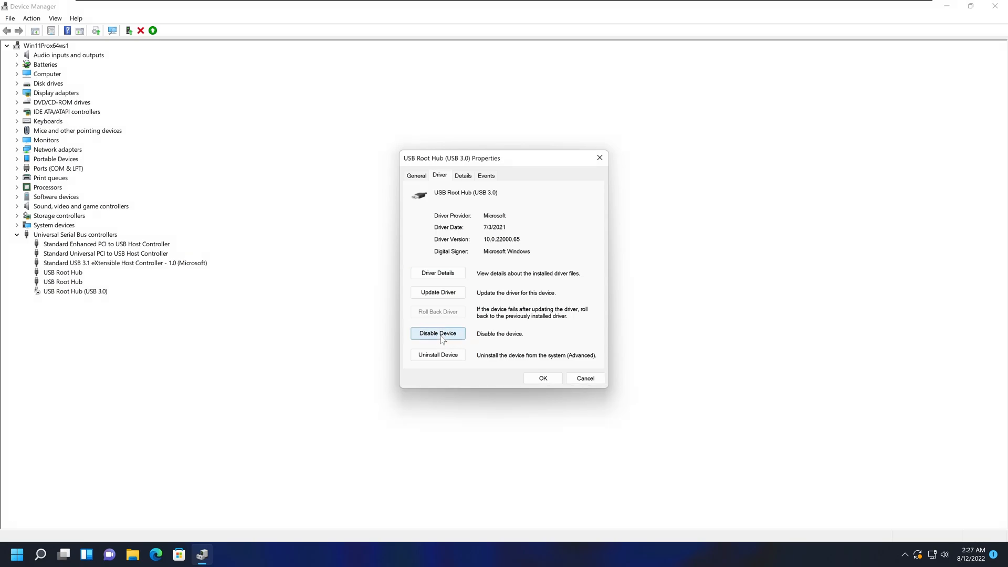
click(437, 334)
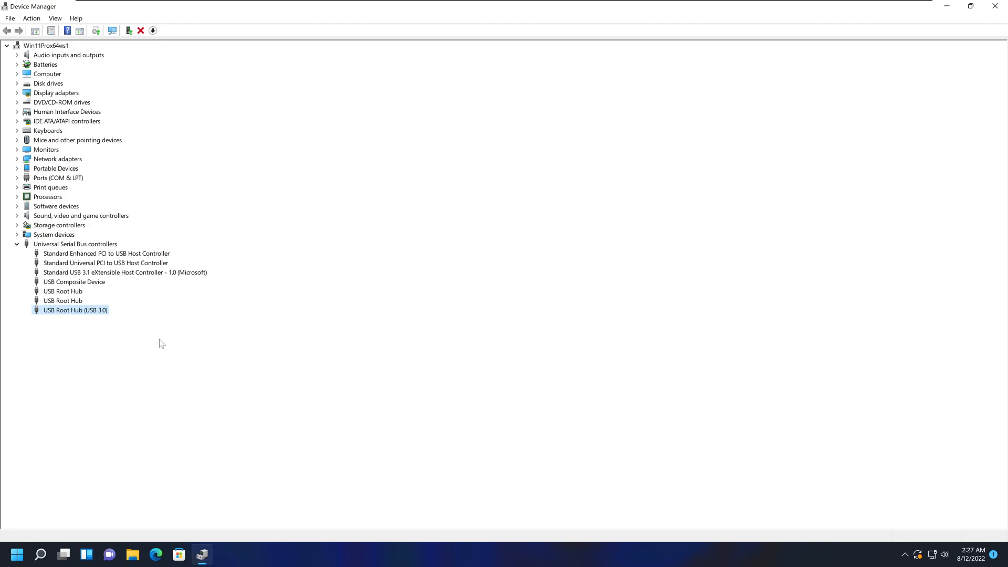
mouse_move(96, 259)
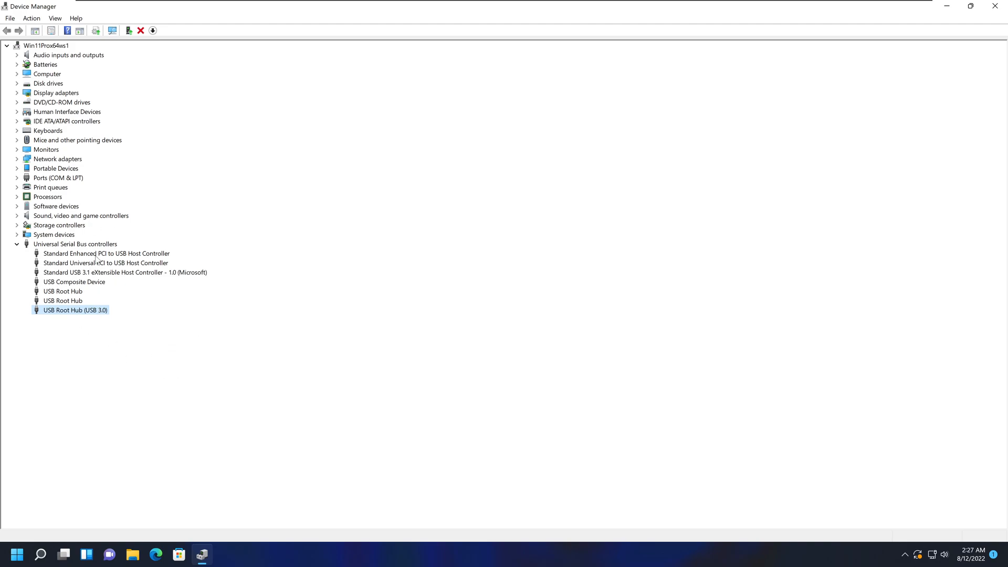
mouse_move(94, 340)
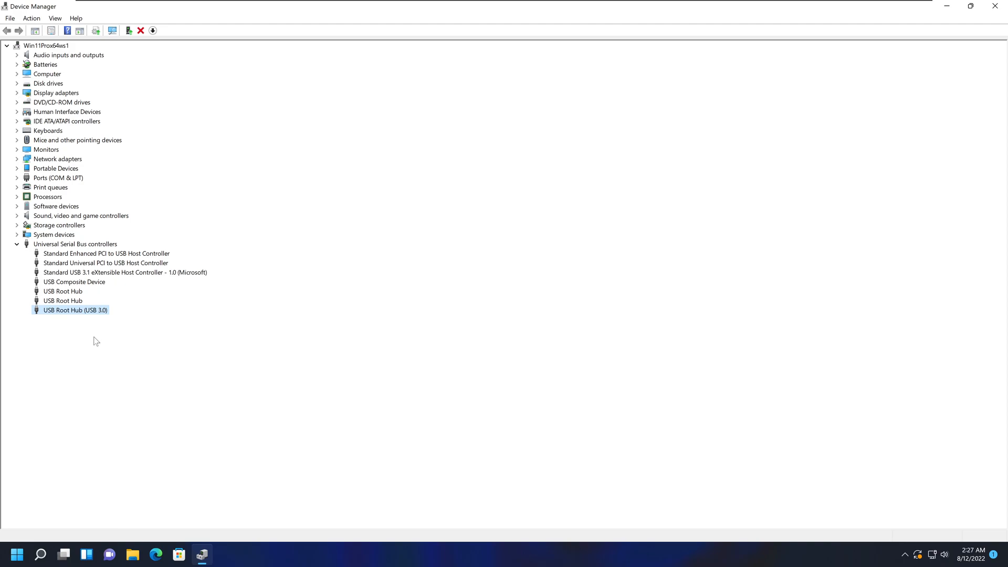
mouse_move(382, 443)
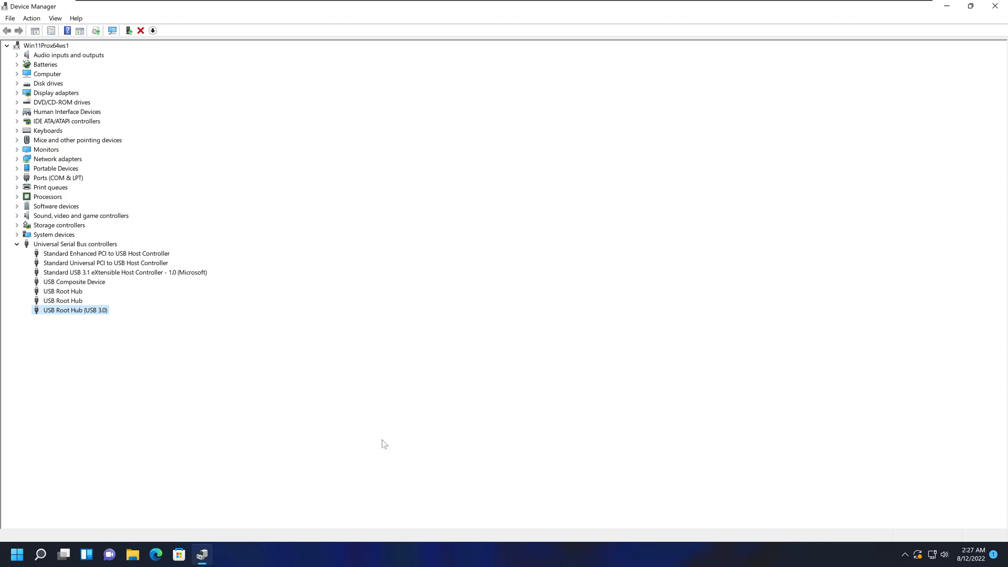
mouse_move(145, 353)
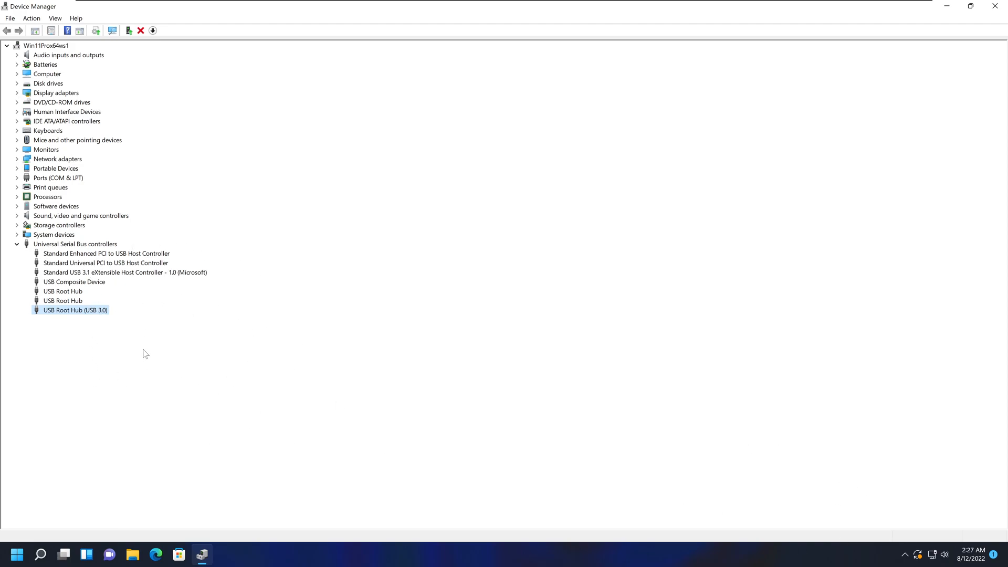
mouse_move(159, 336)
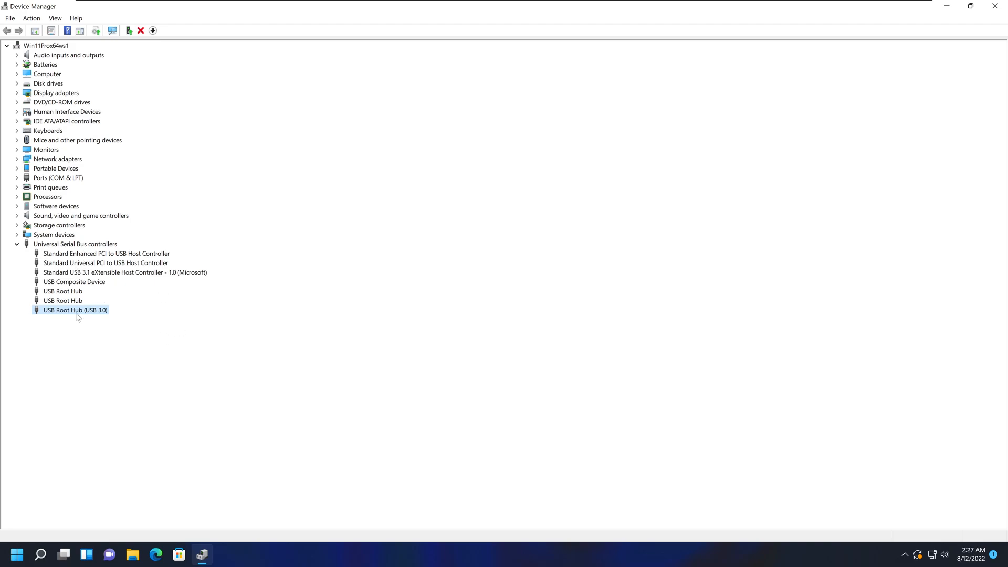
mouse_move(84, 334)
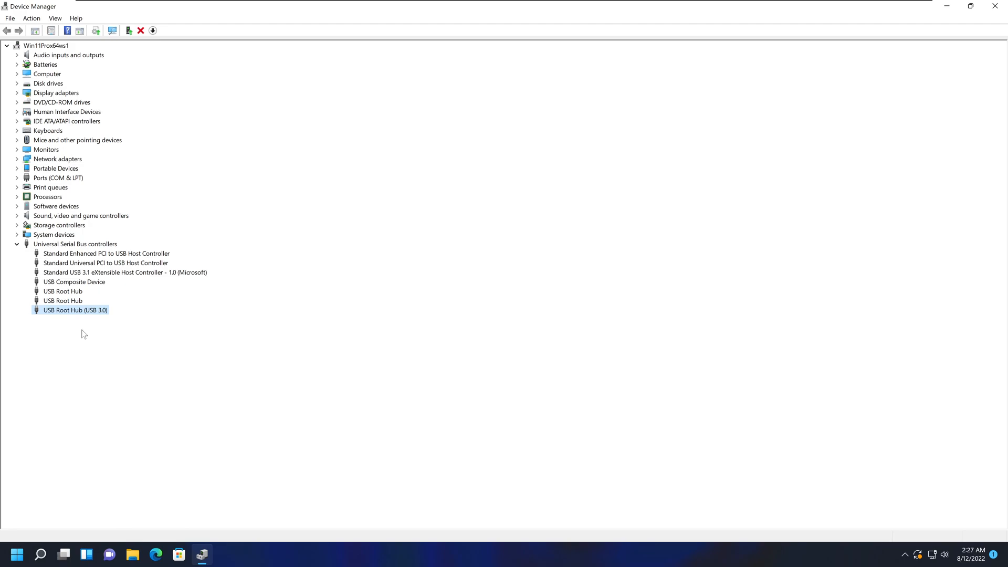
mouse_move(253, 361)
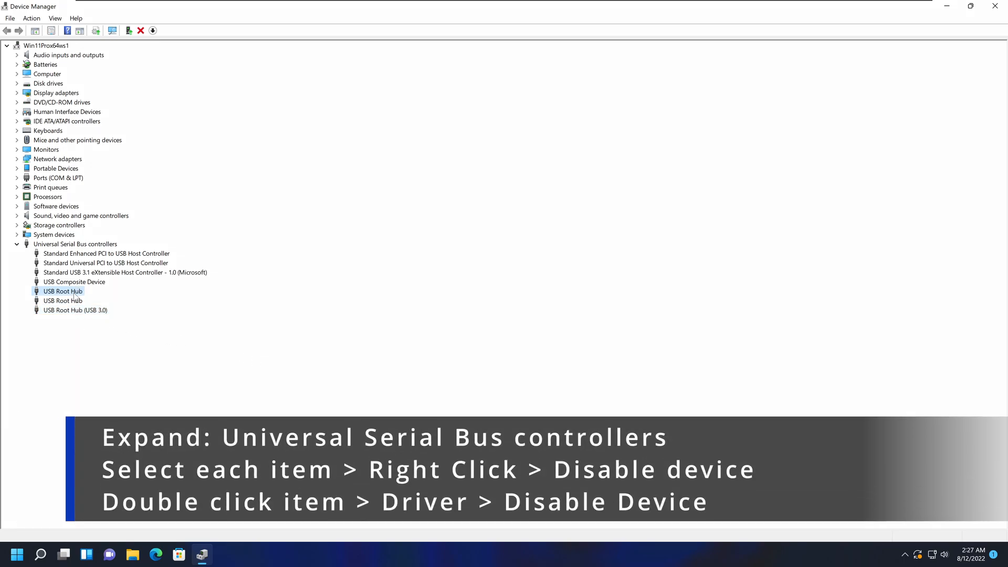
- Disable the USB Root Hub (USB 3.0) via its context menu and confirm the warning with Yes
click(86, 262)
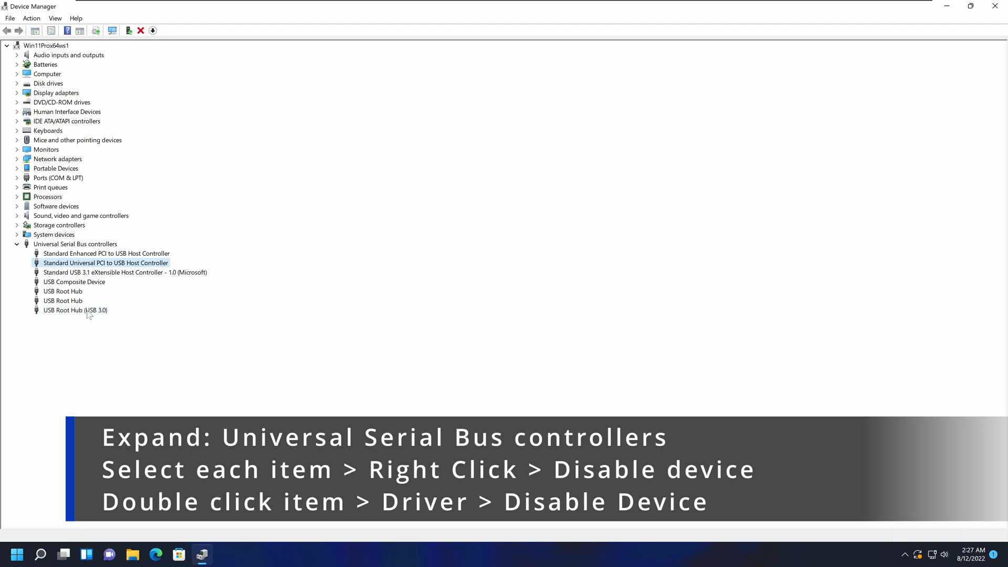
right_click(74, 310)
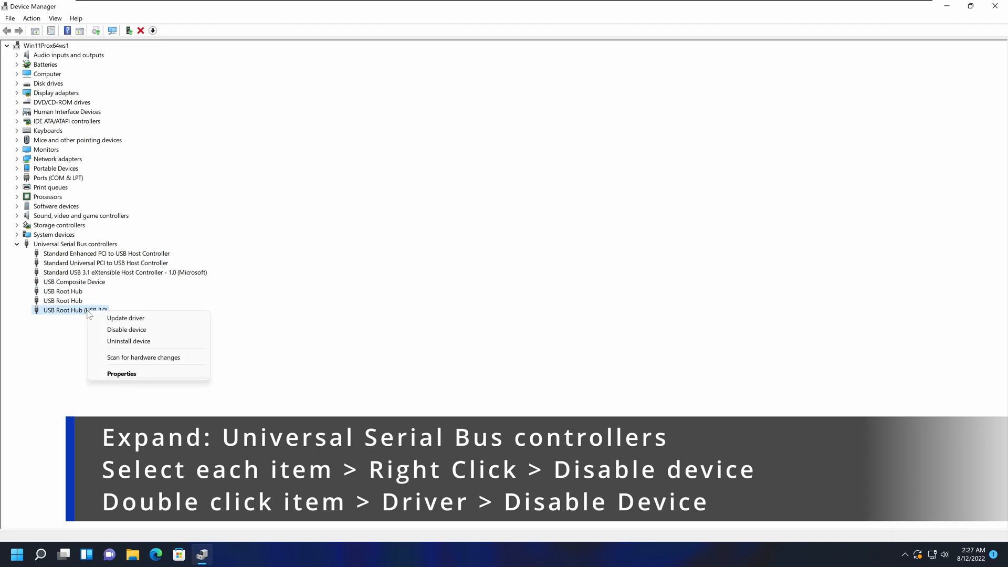
mouse_move(126, 329)
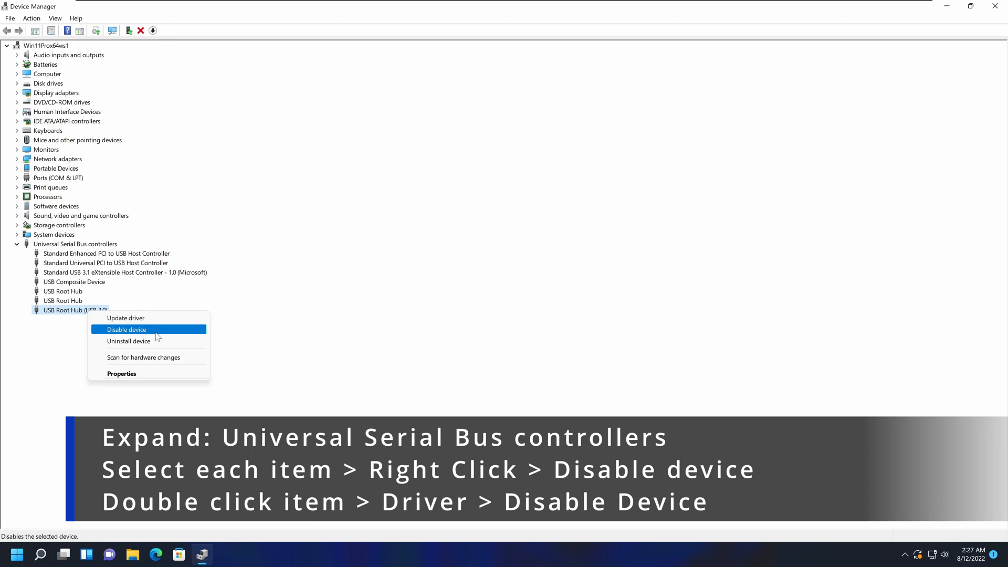
click(126, 329)
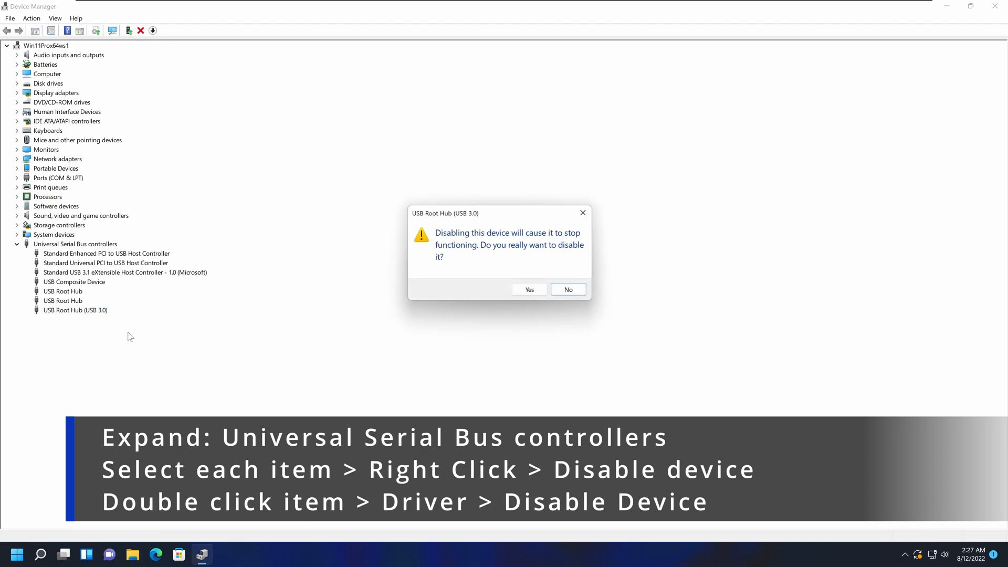
mouse_move(417, 296)
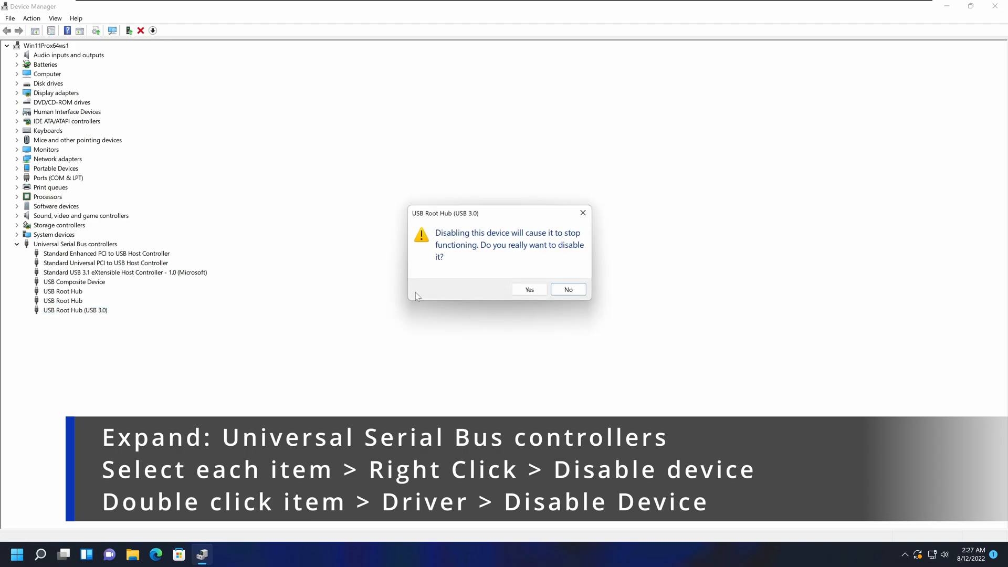
mouse_move(468, 250)
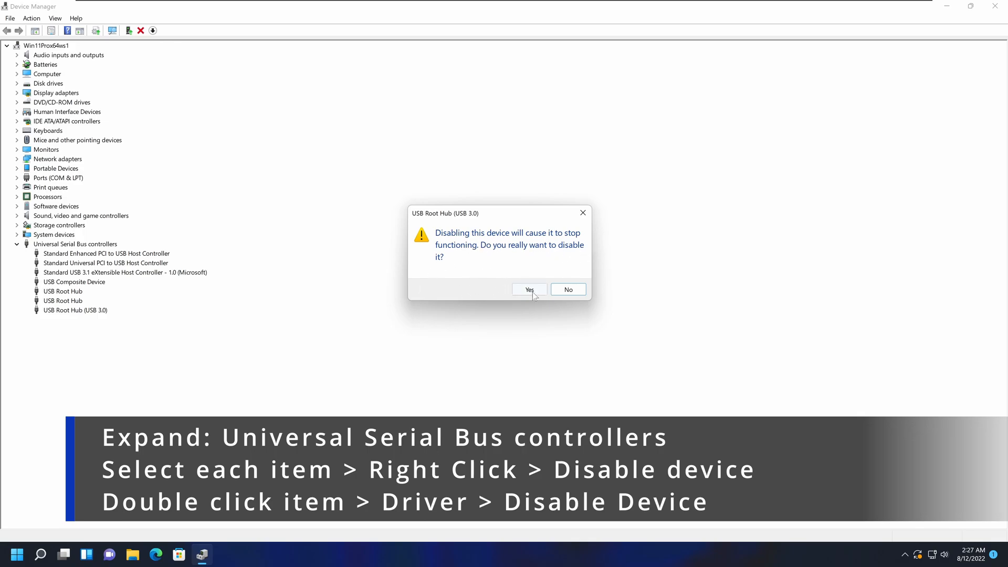
click(529, 289)
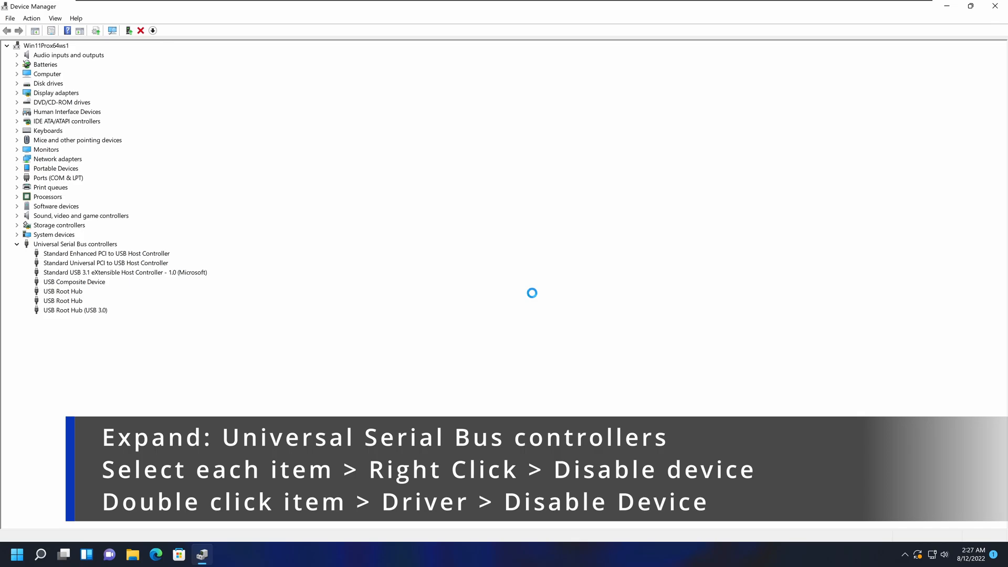
mouse_move(191, 329)
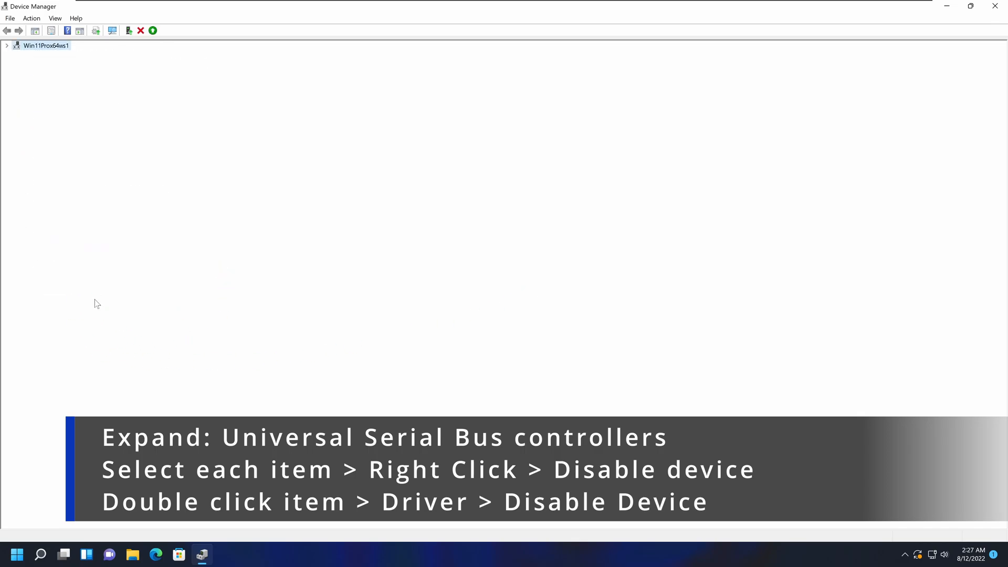
- Re-enable the disabled USB Root Hub (USB 3.0) via Enable device in its context menu
right_click(68, 291)
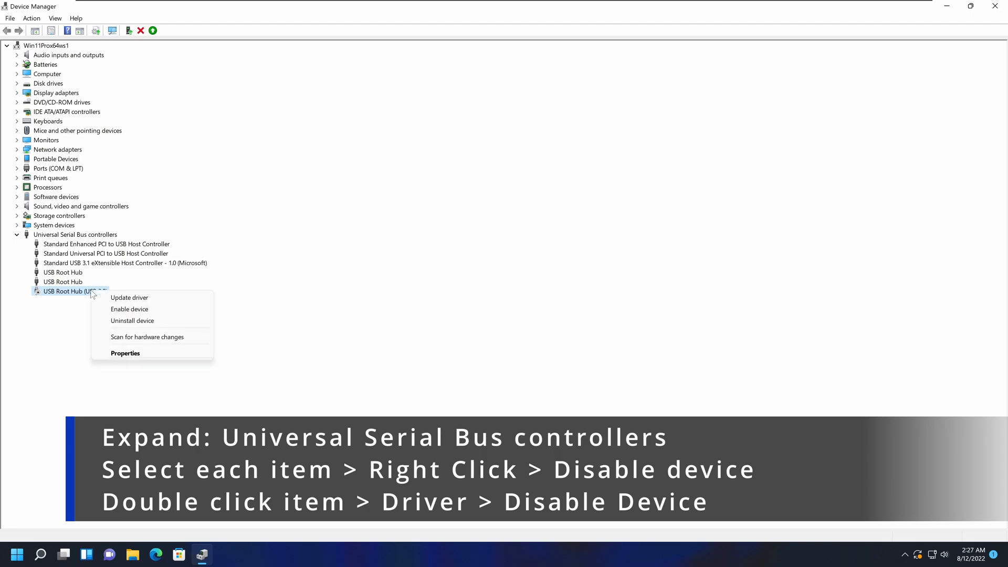
mouse_move(130, 309)
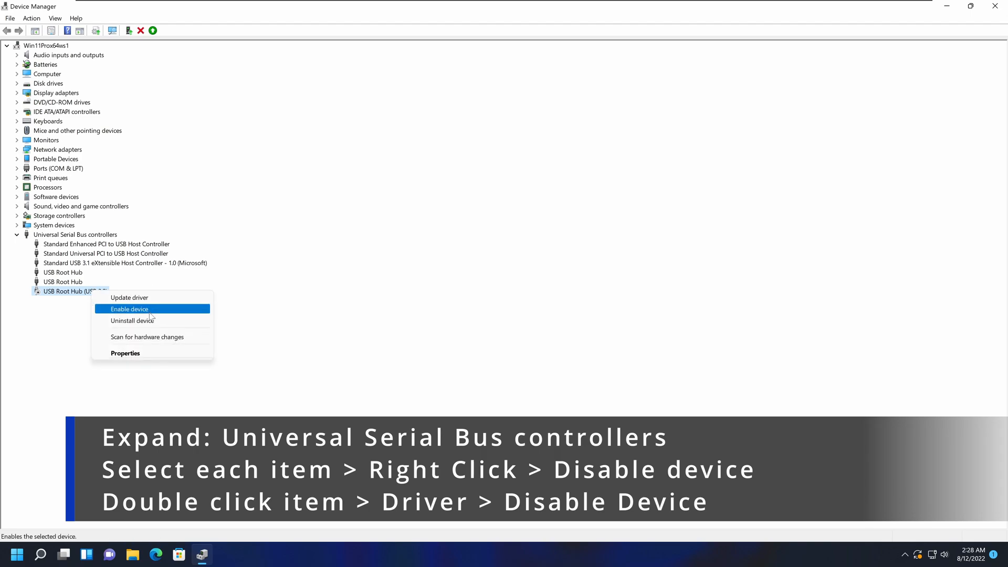
click(129, 308)
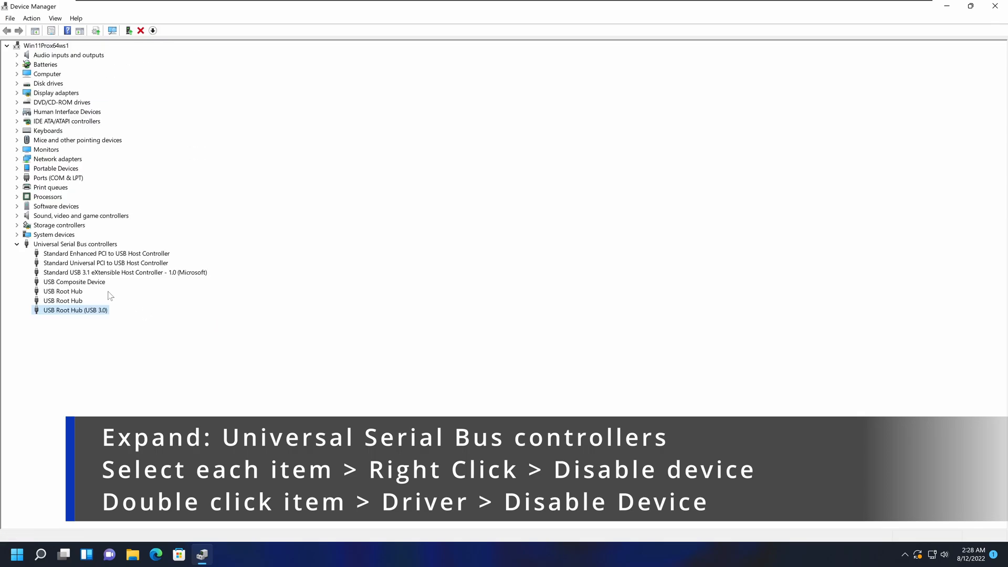
- View the USB Root Hub (USB 3.0) Driver properties and close them, leaving the hub enabled
double_click(76, 310)
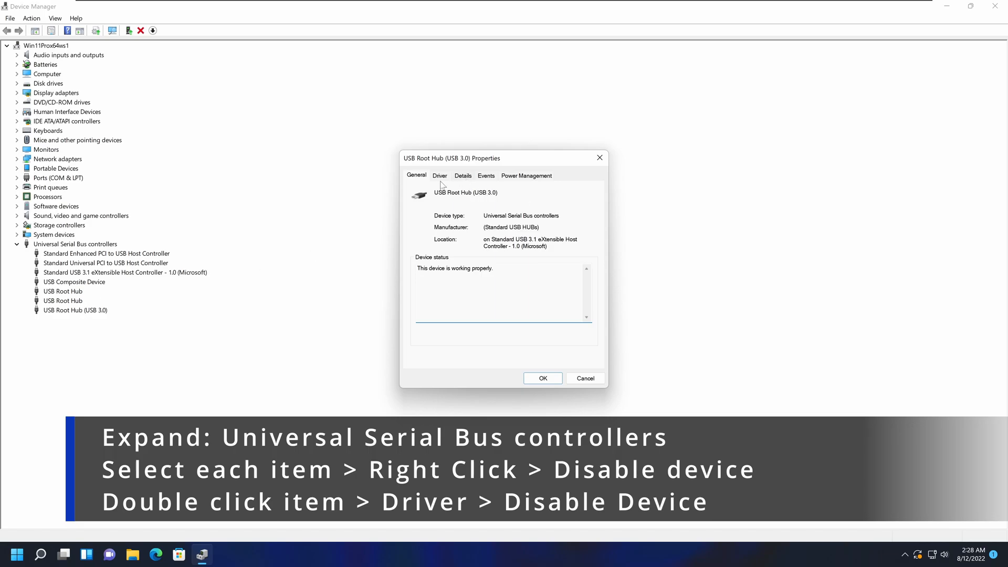
click(438, 175)
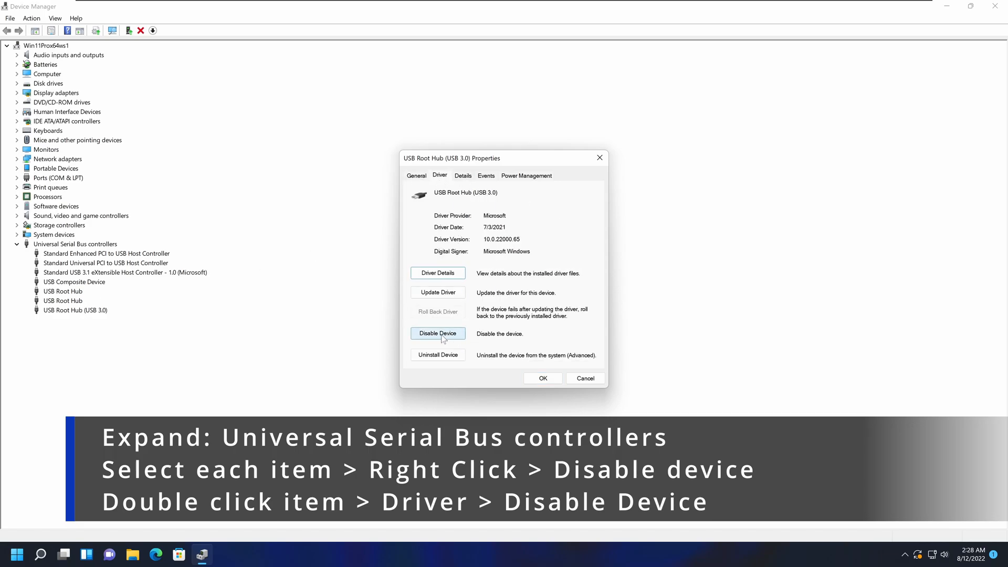
click(438, 334)
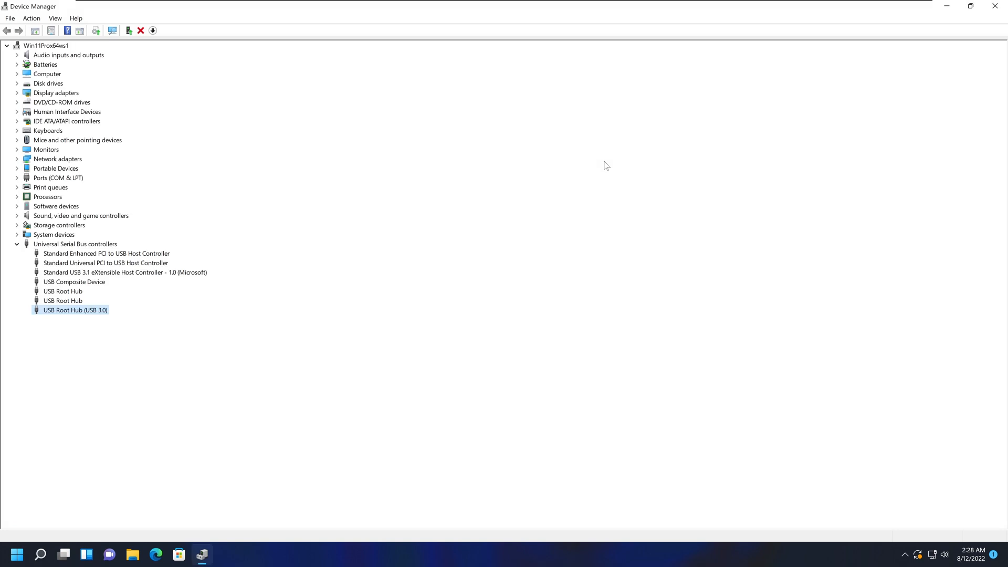
mouse_move(208, 300)
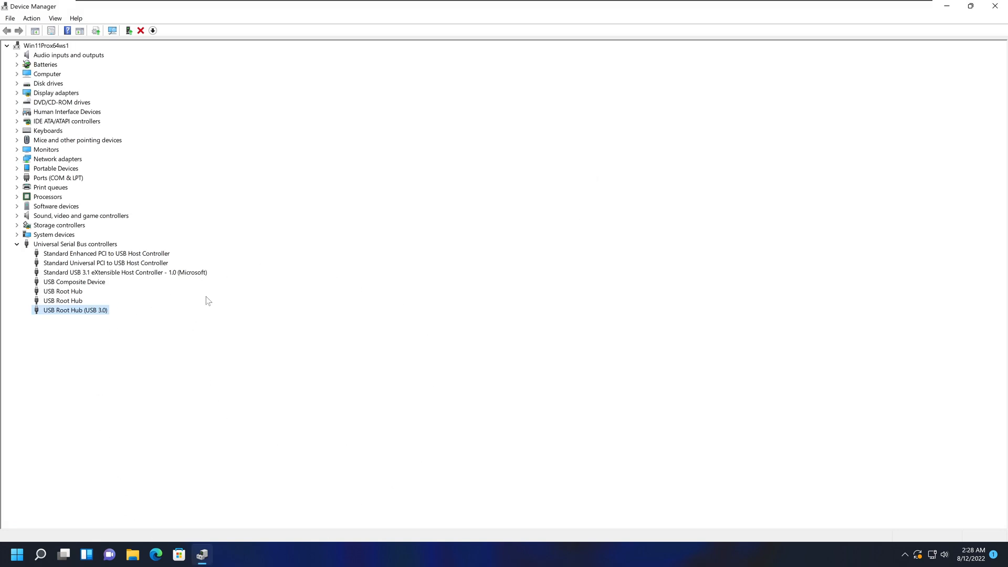
mouse_move(335, 408)
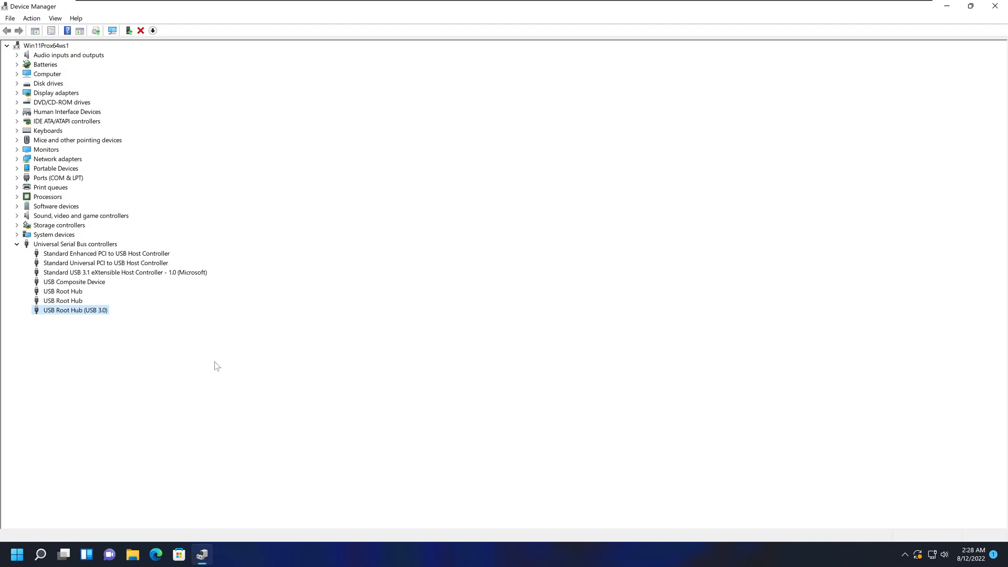
mouse_move(233, 310)
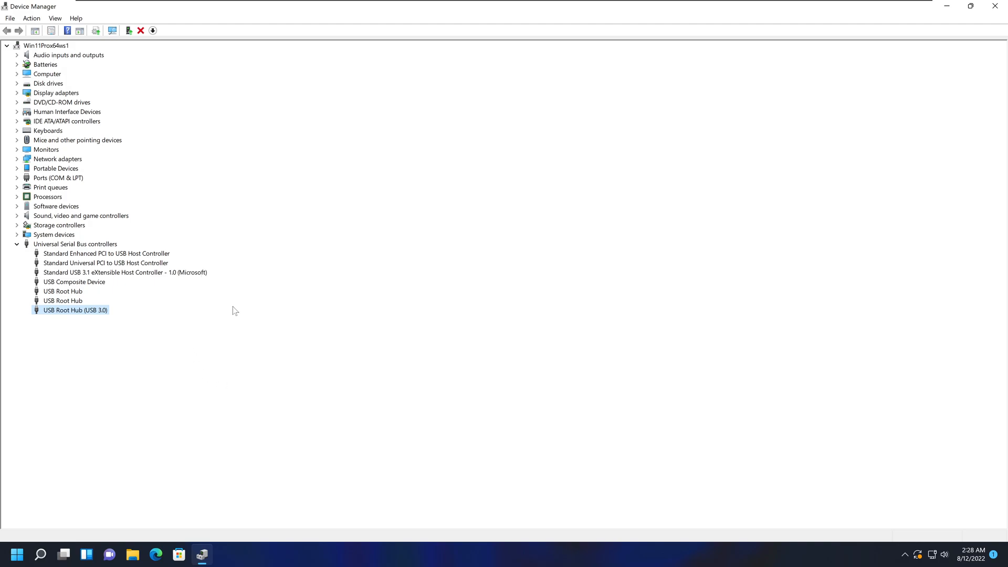
mouse_move(96, 317)
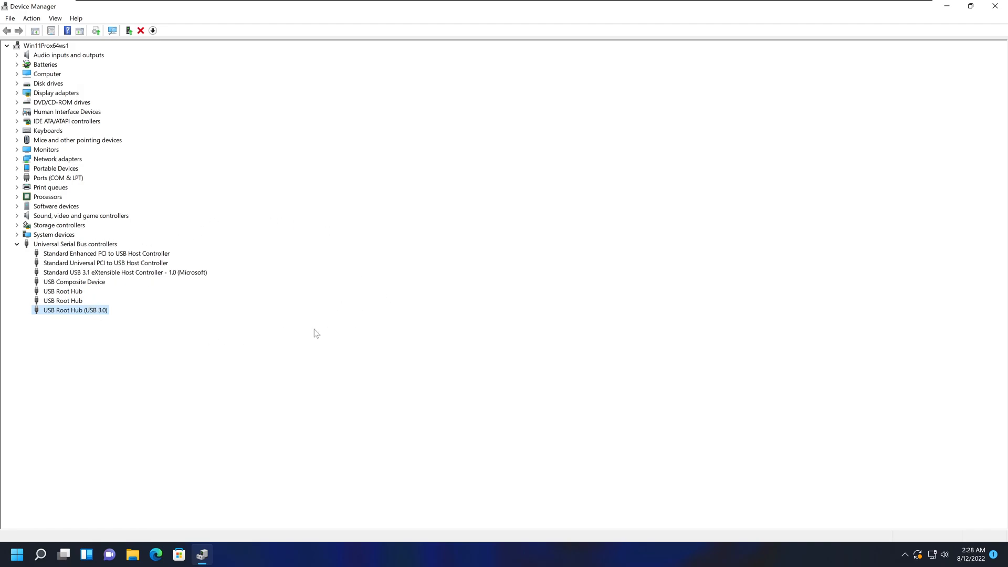
mouse_move(360, 271)
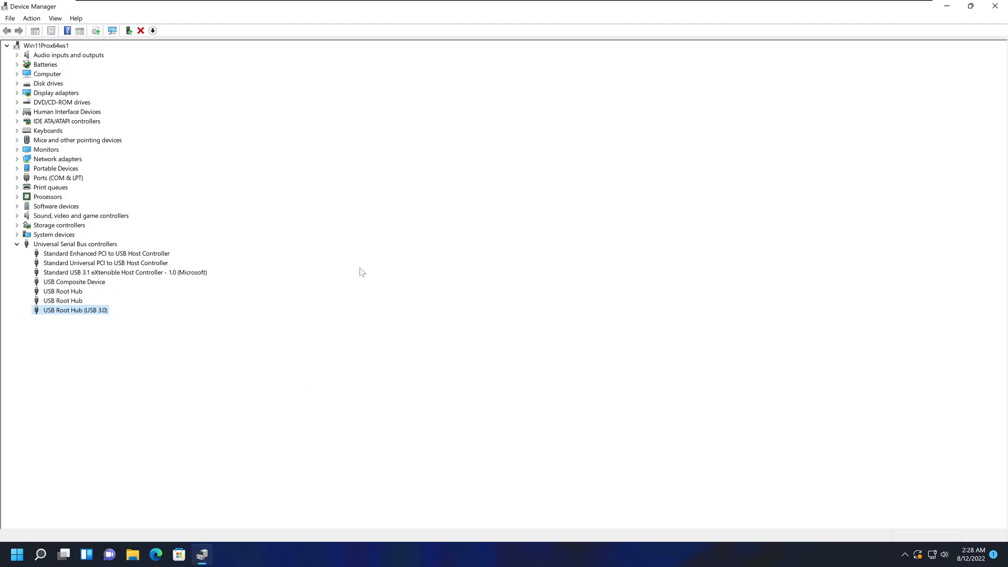
mouse_move(323, 303)
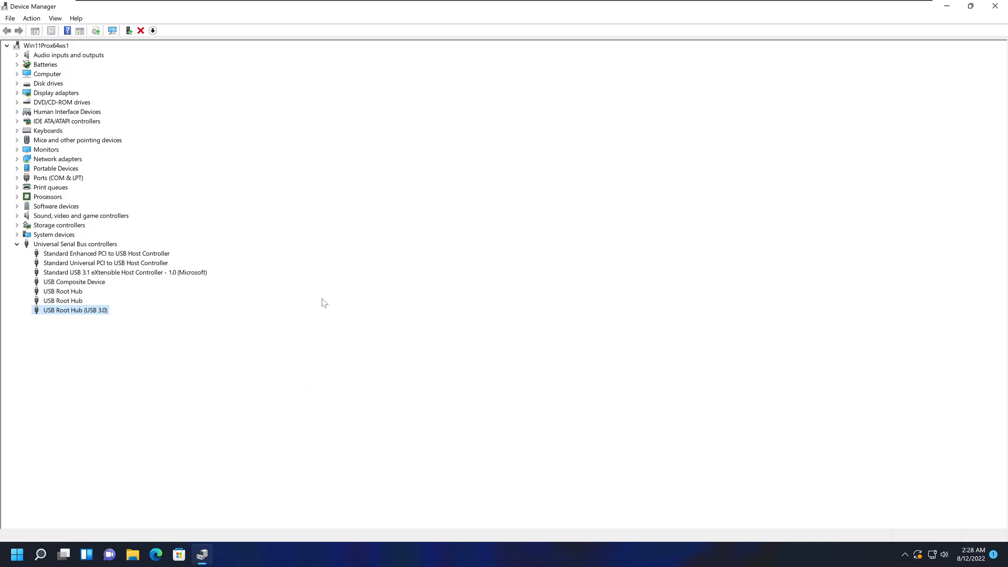
mouse_move(282, 351)
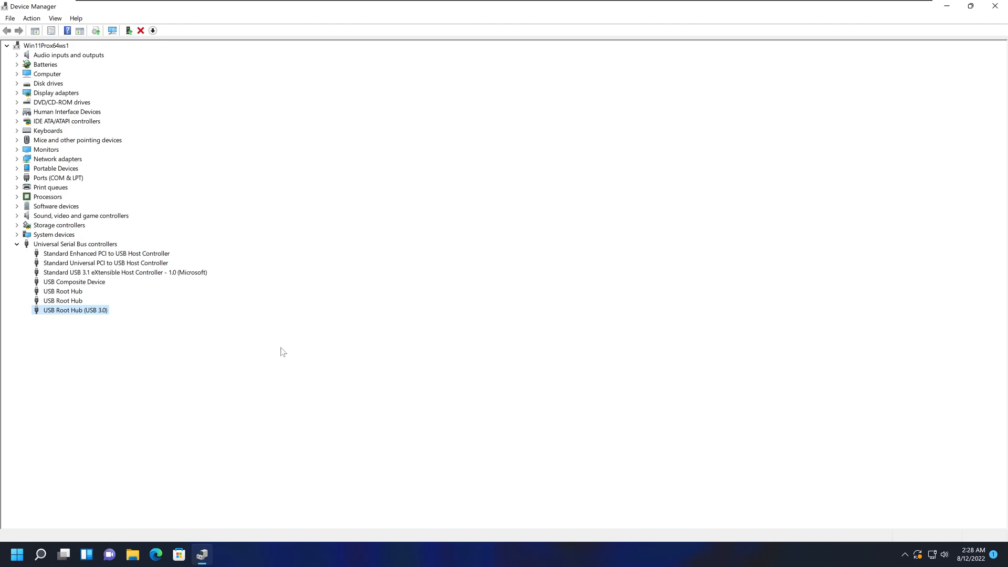
mouse_move(191, 298)
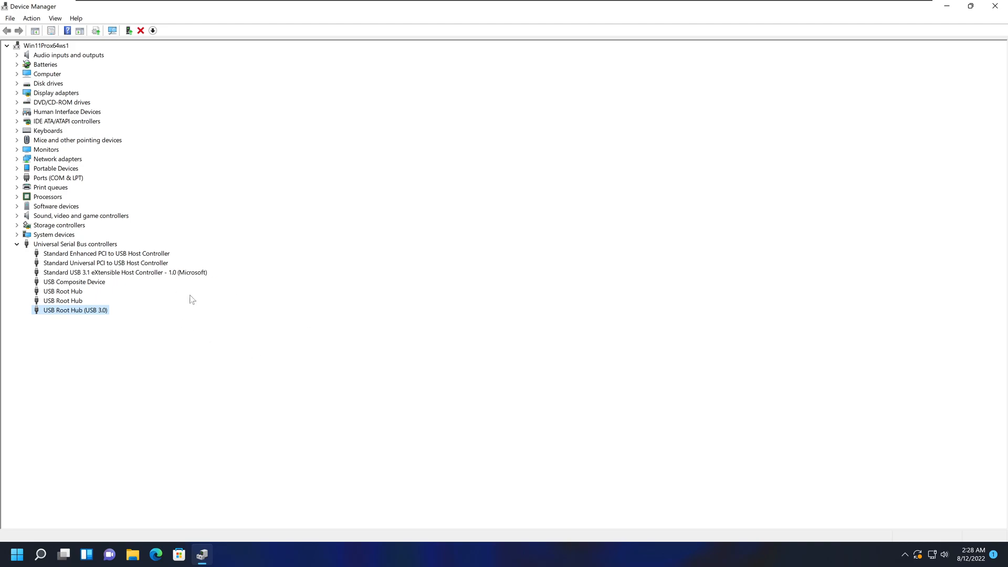
mouse_move(244, 313)
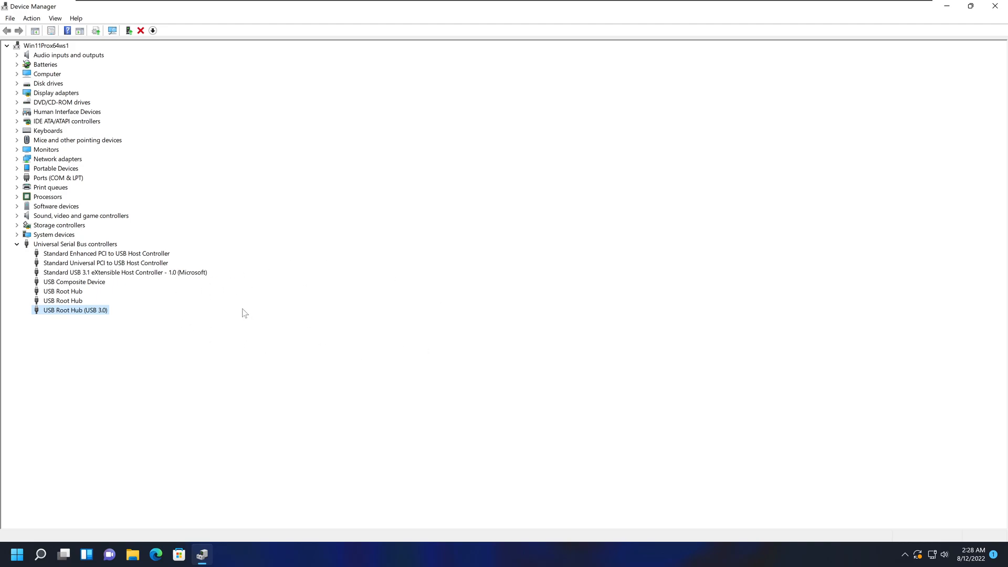
mouse_move(243, 289)
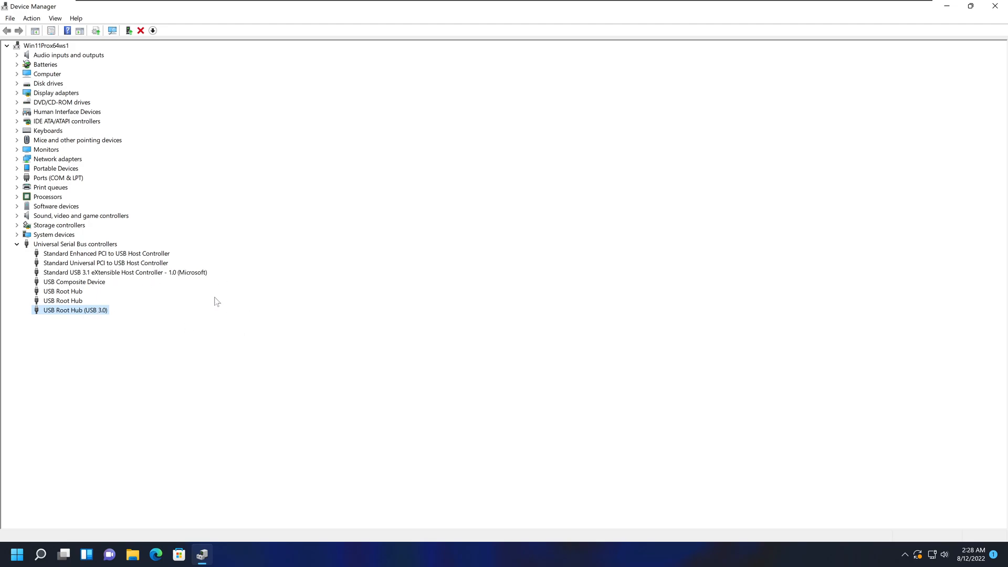
mouse_move(148, 328)
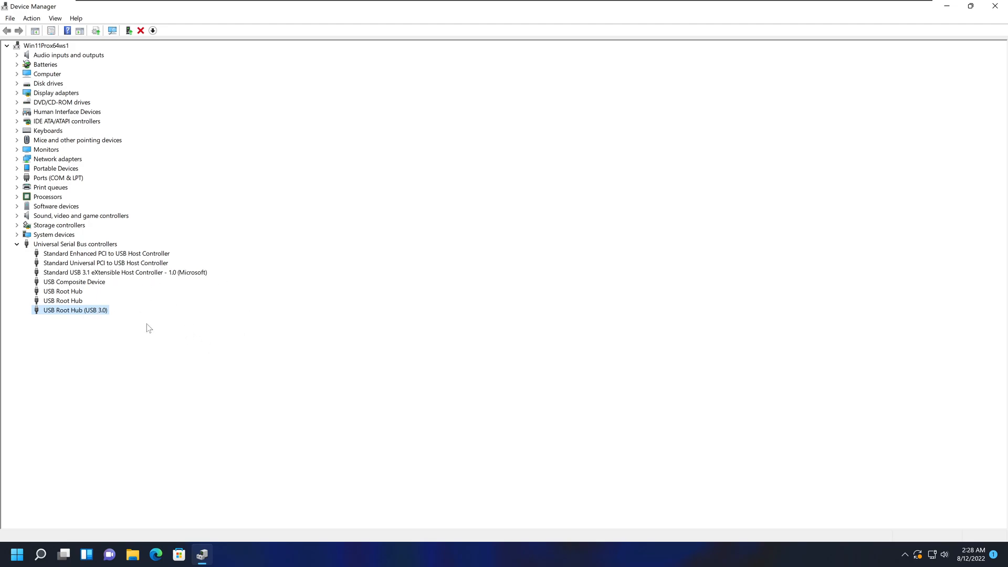
- Show the USB Root Hub properties reporting the device is working properly
right_click(71, 309)
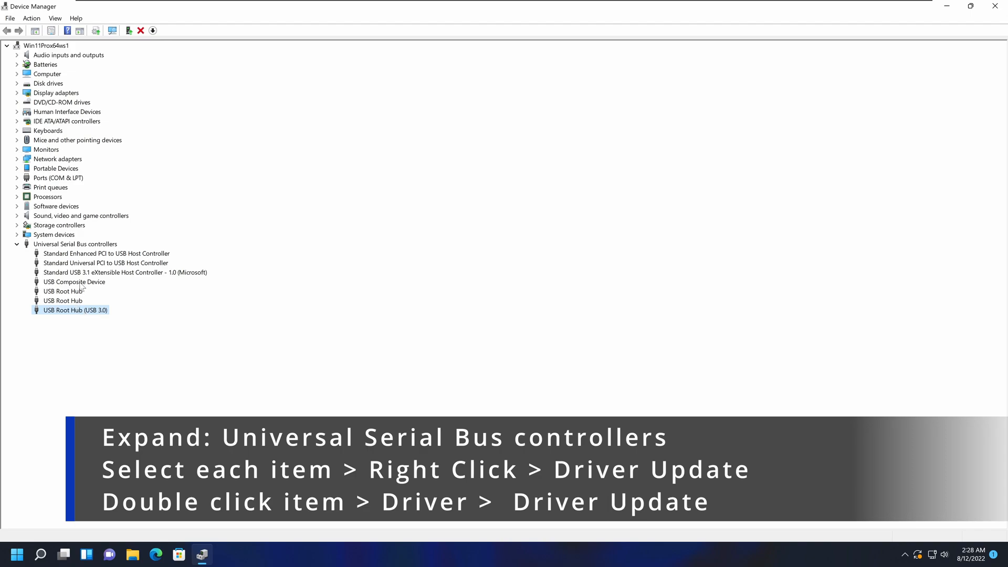
right_click(60, 291)
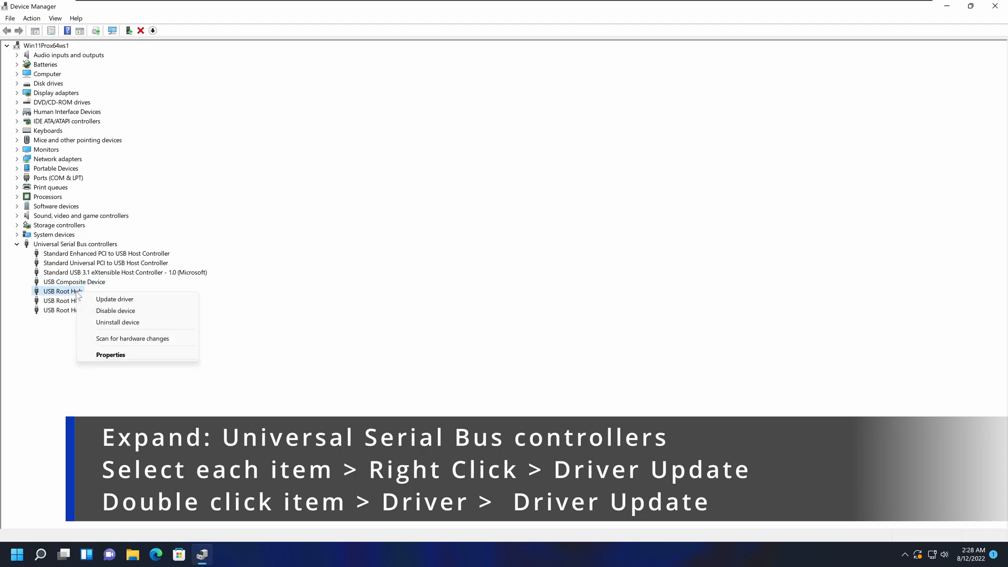
mouse_move(130, 299)
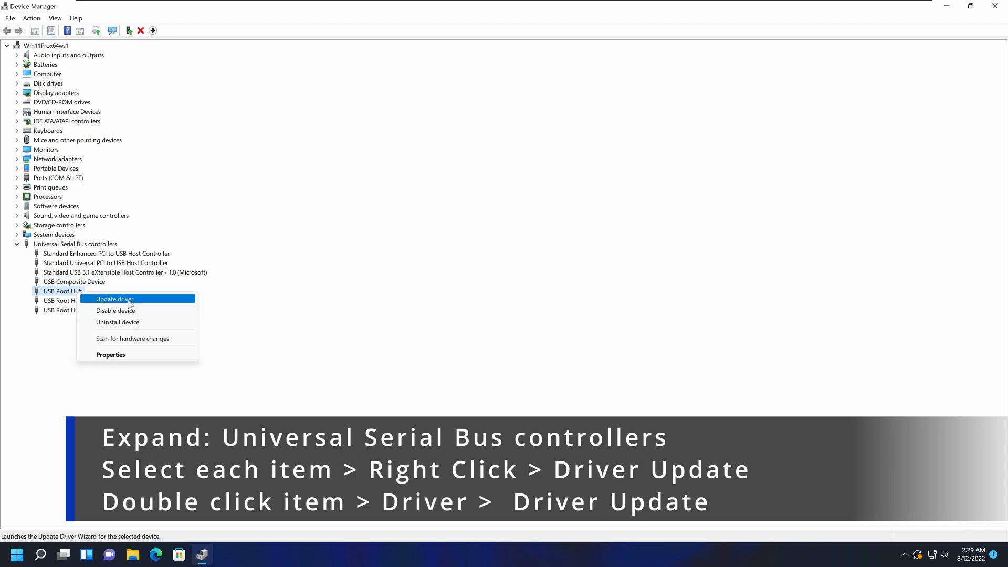
click(115, 299)
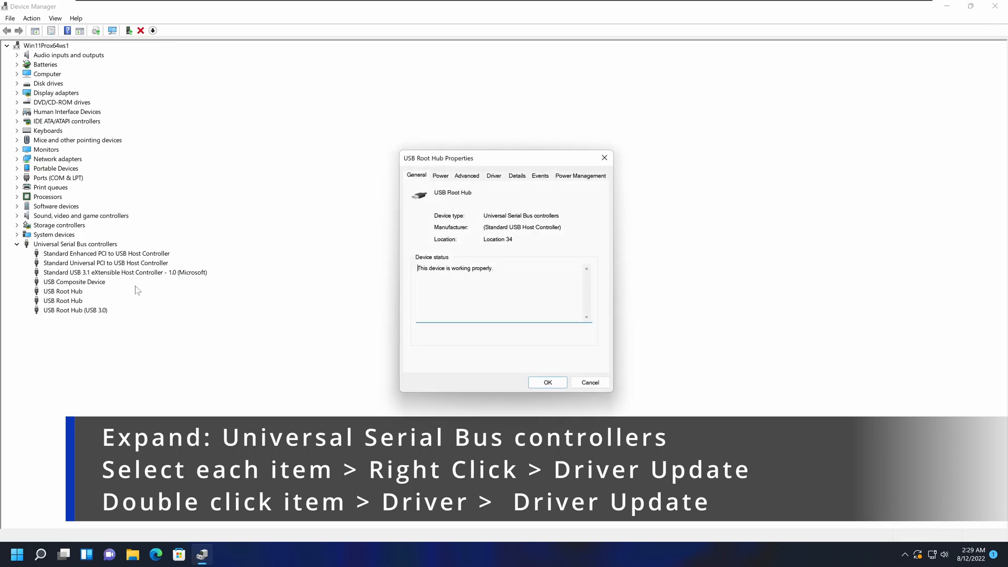
- Start the Update Drivers wizard from the USB Root Hub Driver properties, then dismiss it
click(494, 175)
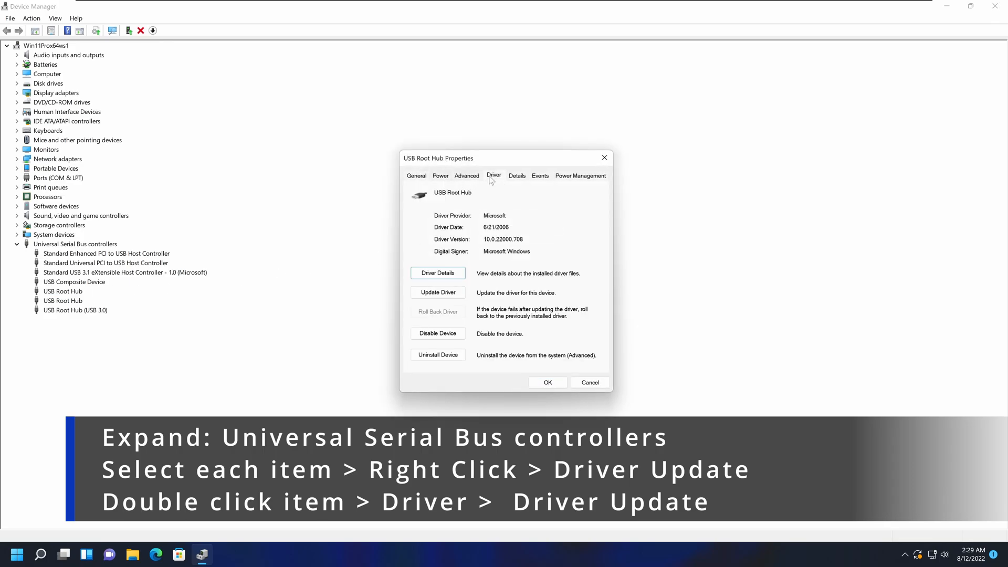
click(438, 291)
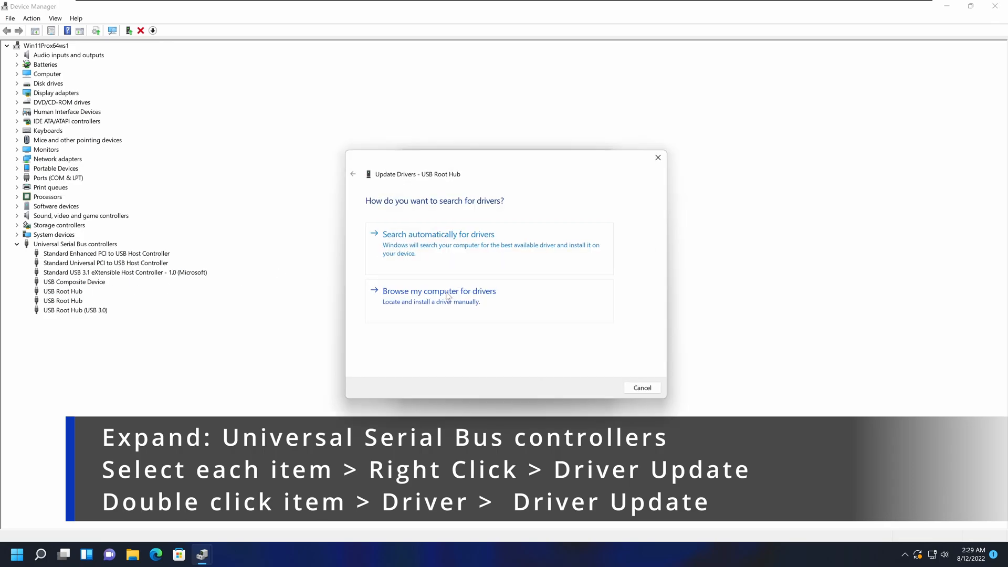
mouse_move(871, 244)
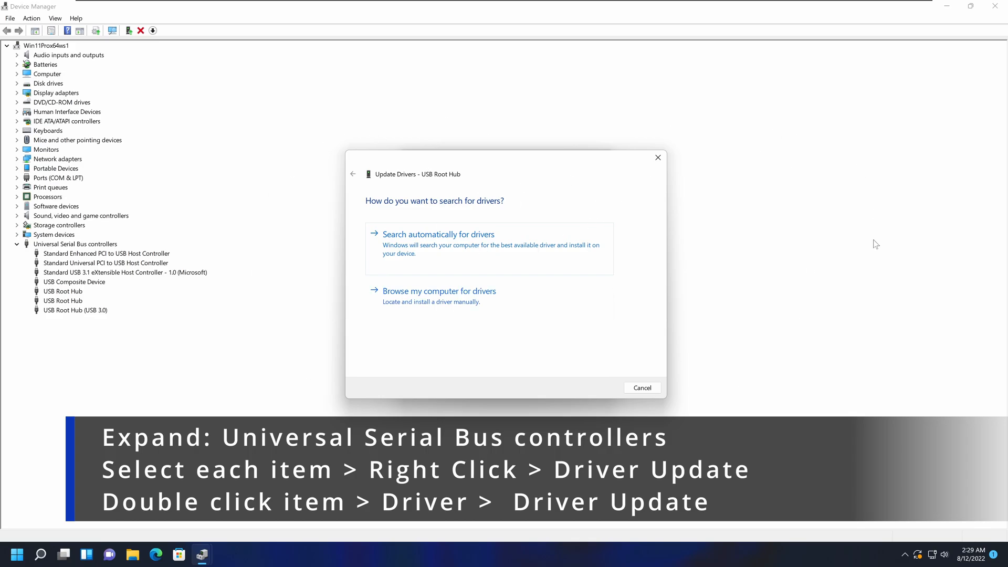
mouse_move(657, 163)
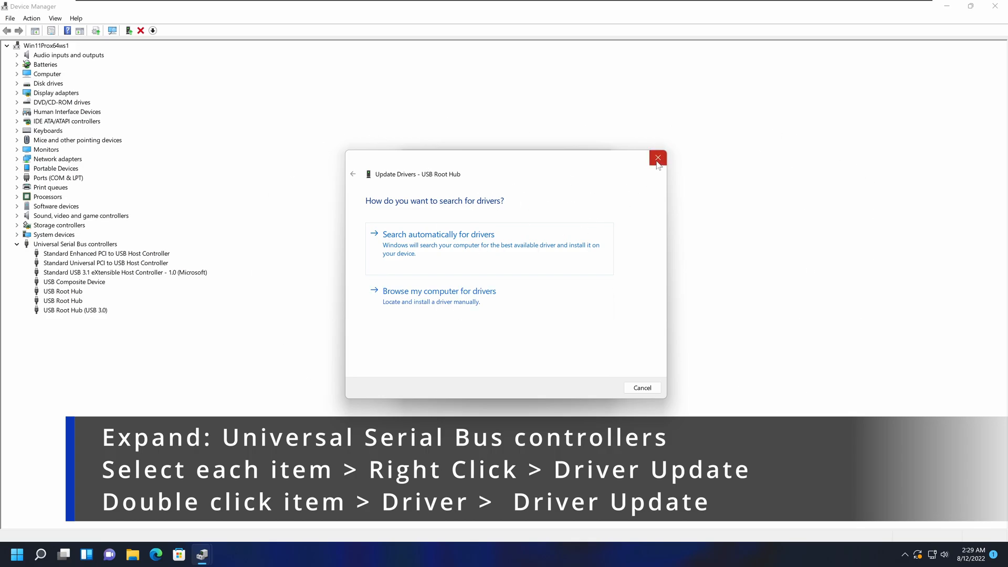
click(657, 158)
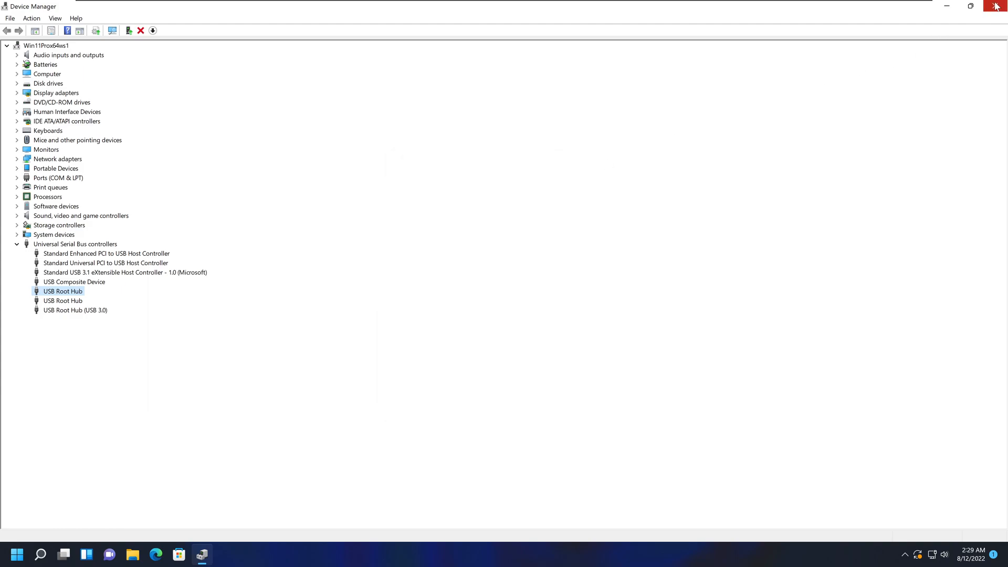
- Close Device Manager, leaving the Windows desktop showing
click(997, 6)
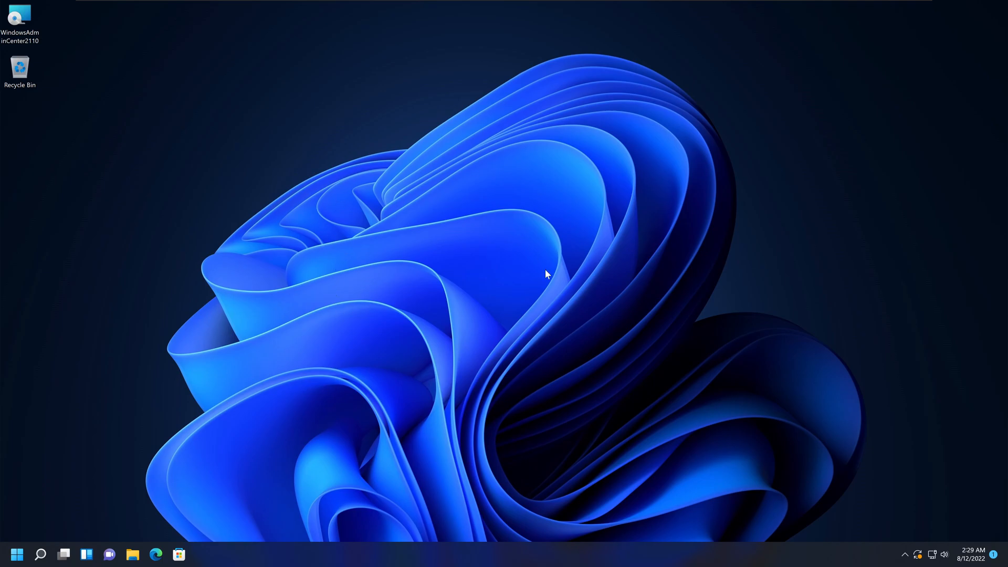
mouse_move(382, 388)
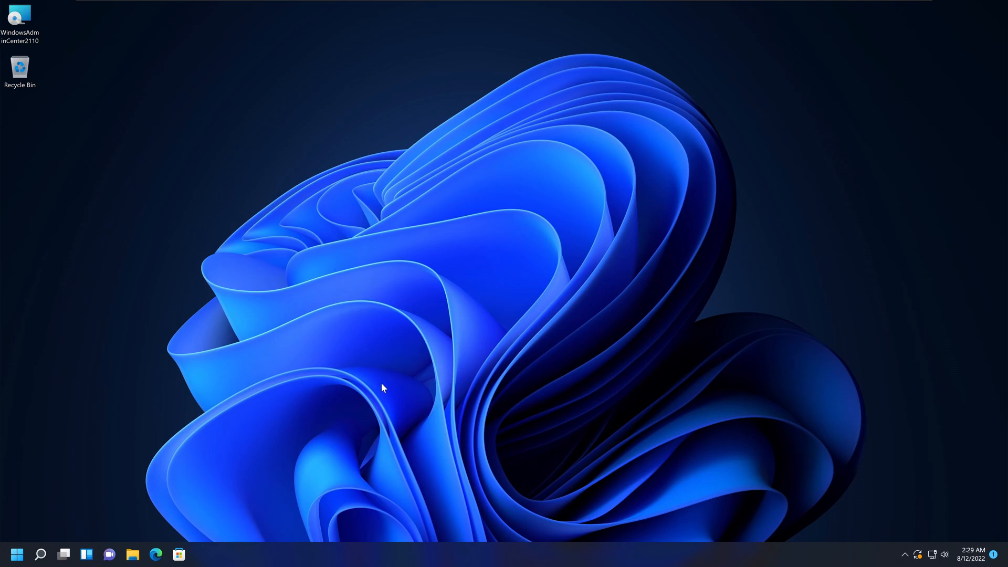
mouse_move(652, 369)
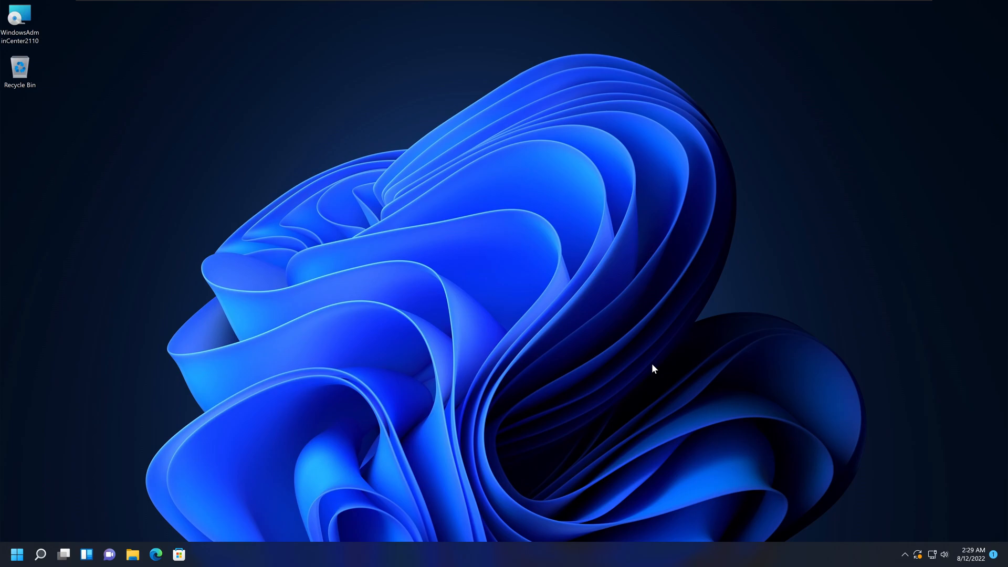